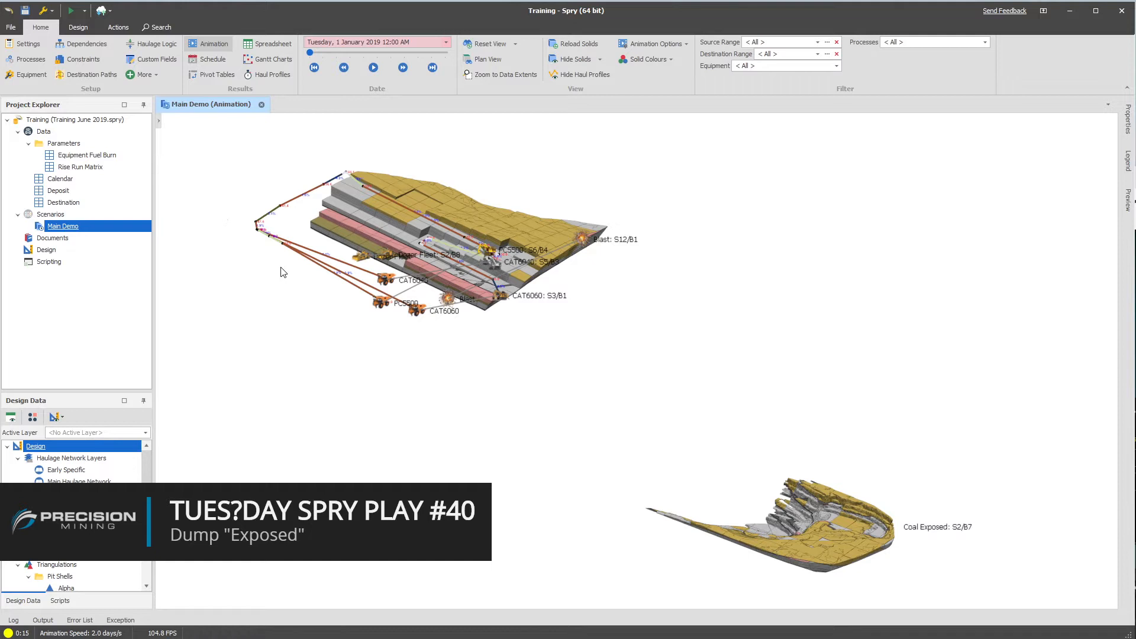
pyautogui.moveTo(209, 128)
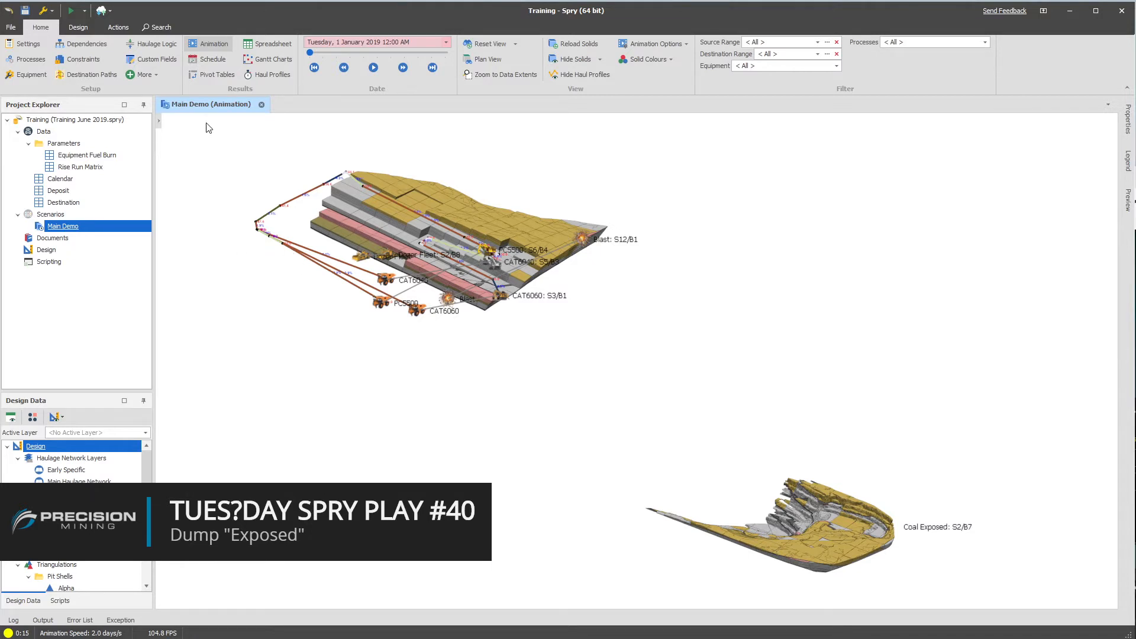
pyautogui.moveTo(242, 213)
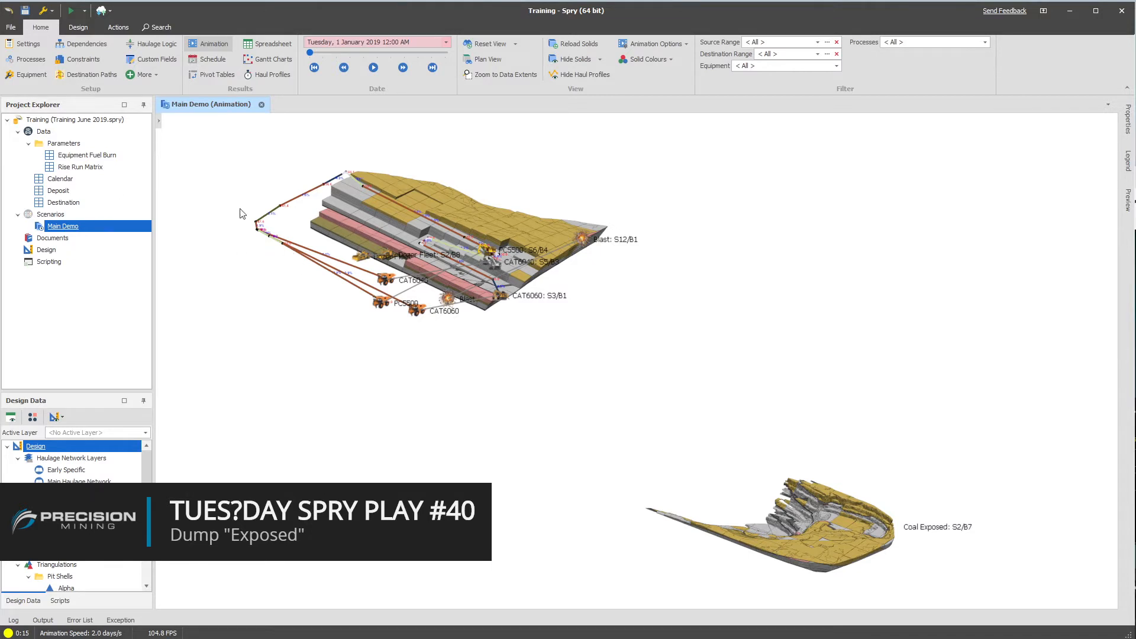
pyautogui.moveTo(86, 74)
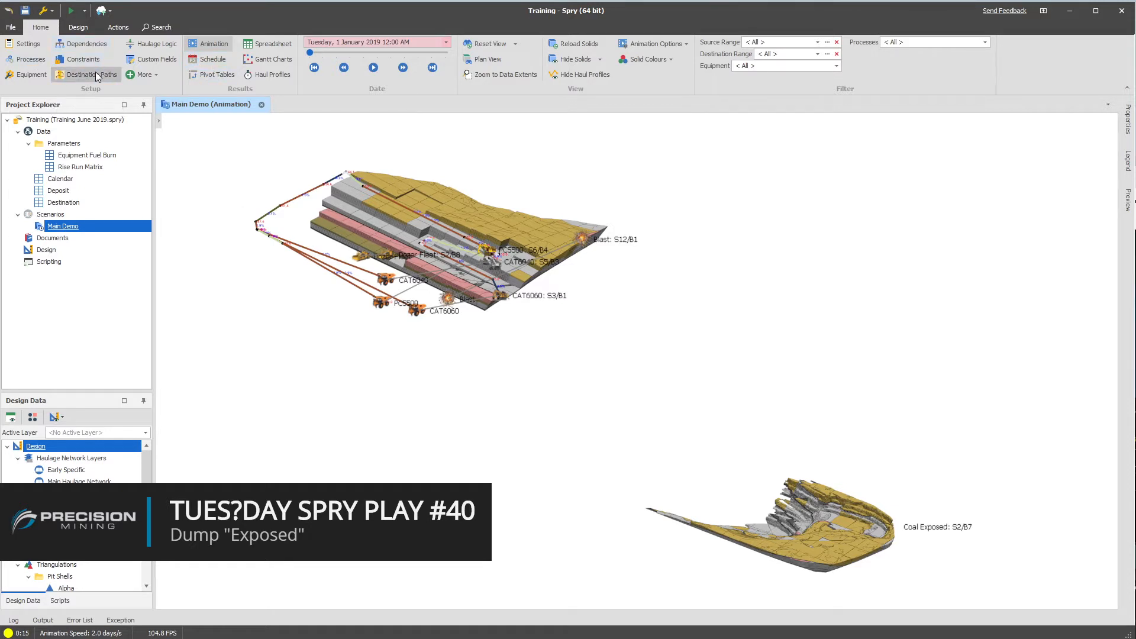
# Step: Create a new destination path under the root named Dump Exposed
pyautogui.click(90, 74)
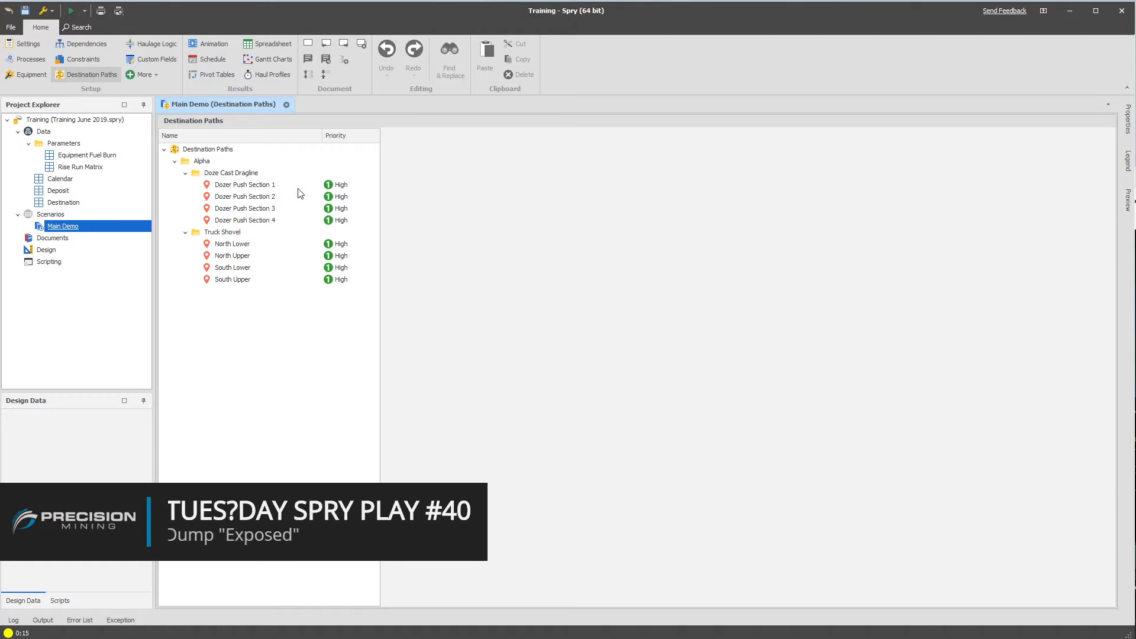
pyautogui.rightClick(207, 149)
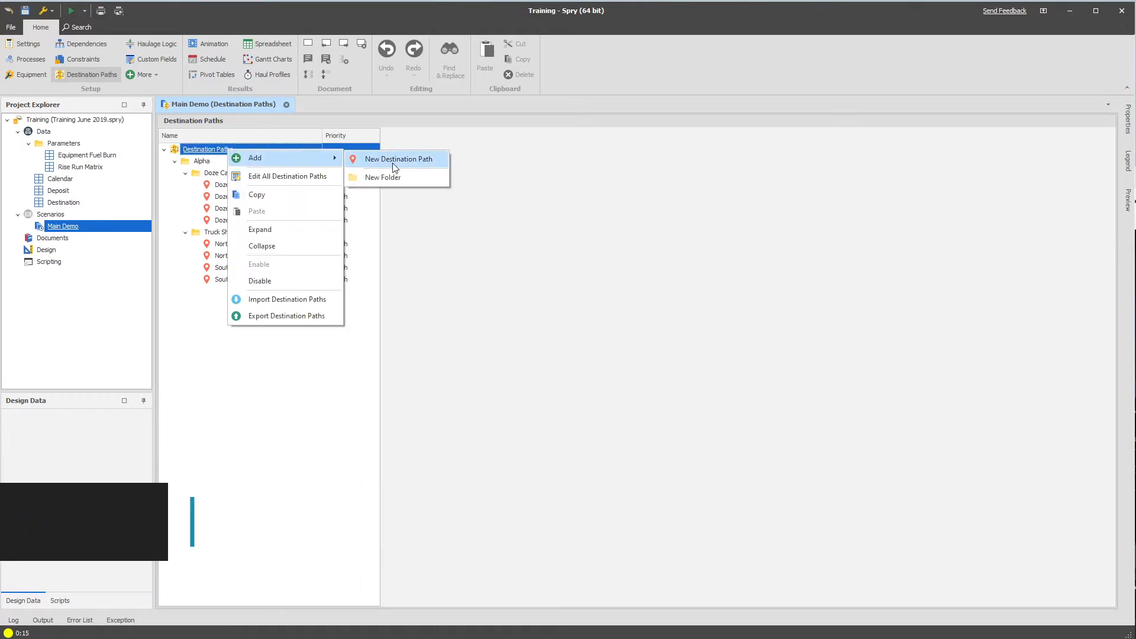
pyautogui.click(399, 158)
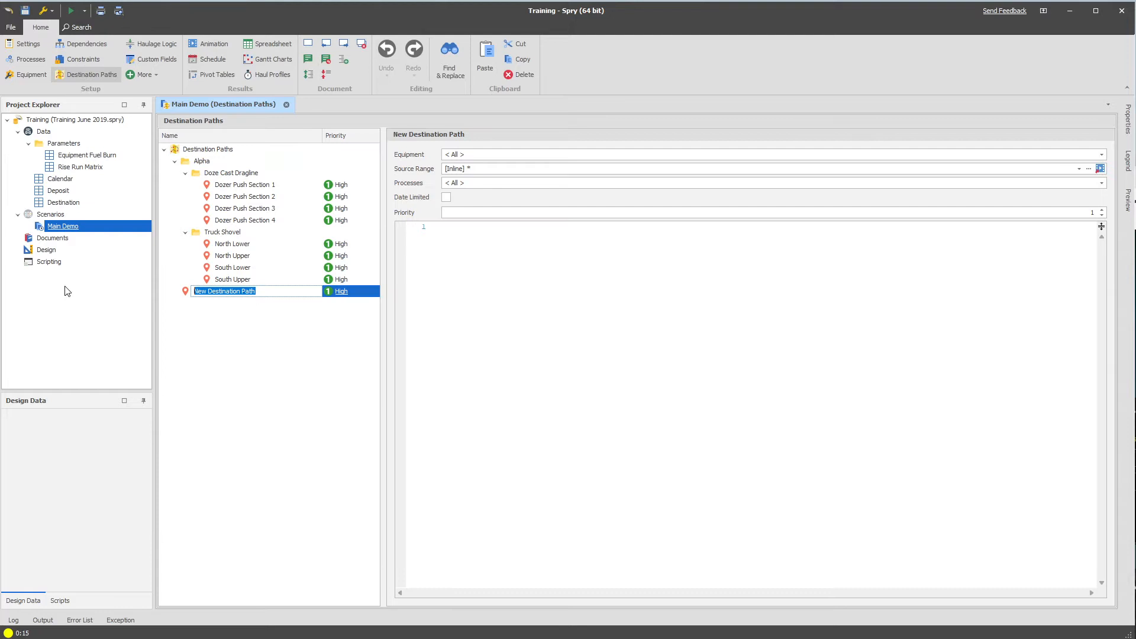
pyautogui.write('Dump Exposed')
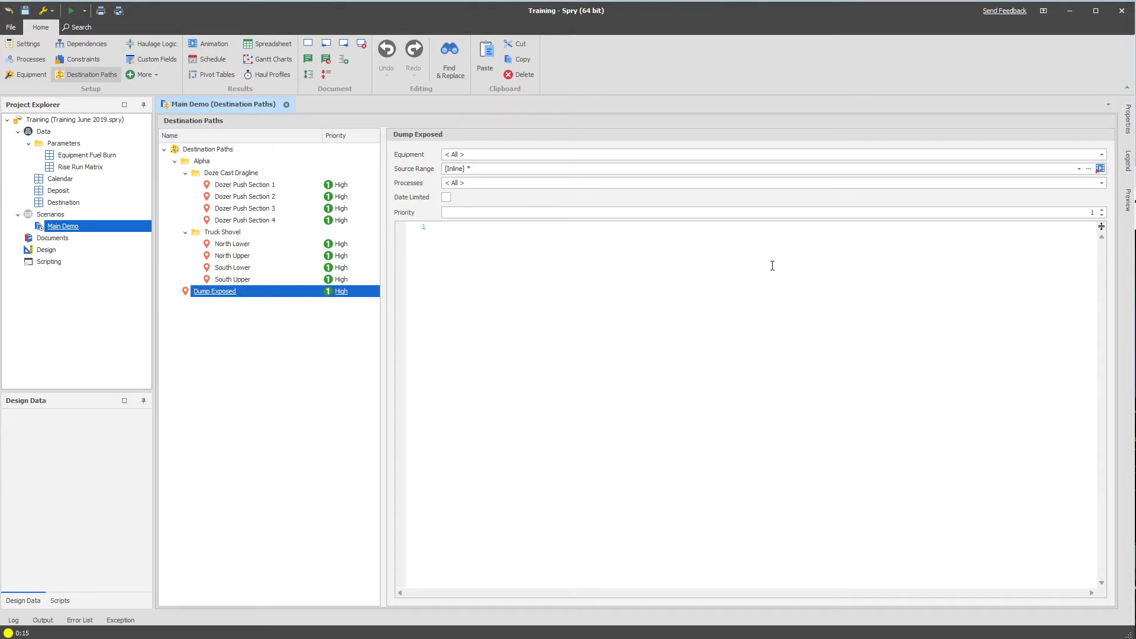
# Step: Write the path script as Allow Advance:On followed by * (=0.0001)
pyautogui.write('Allow Advan')
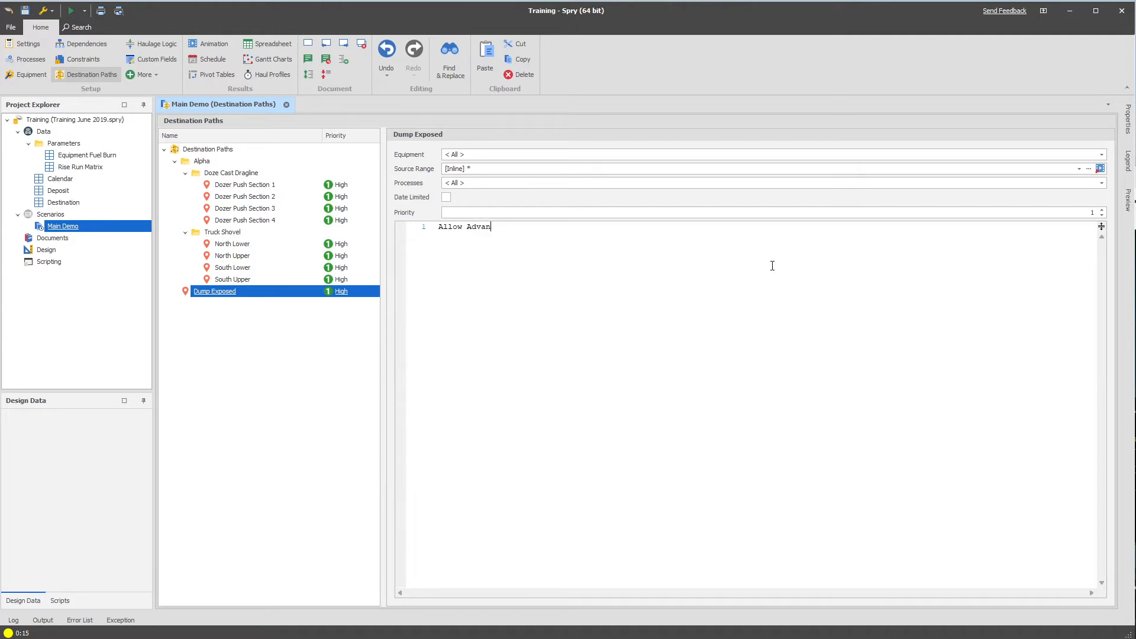
pyautogui.write('ce:On')
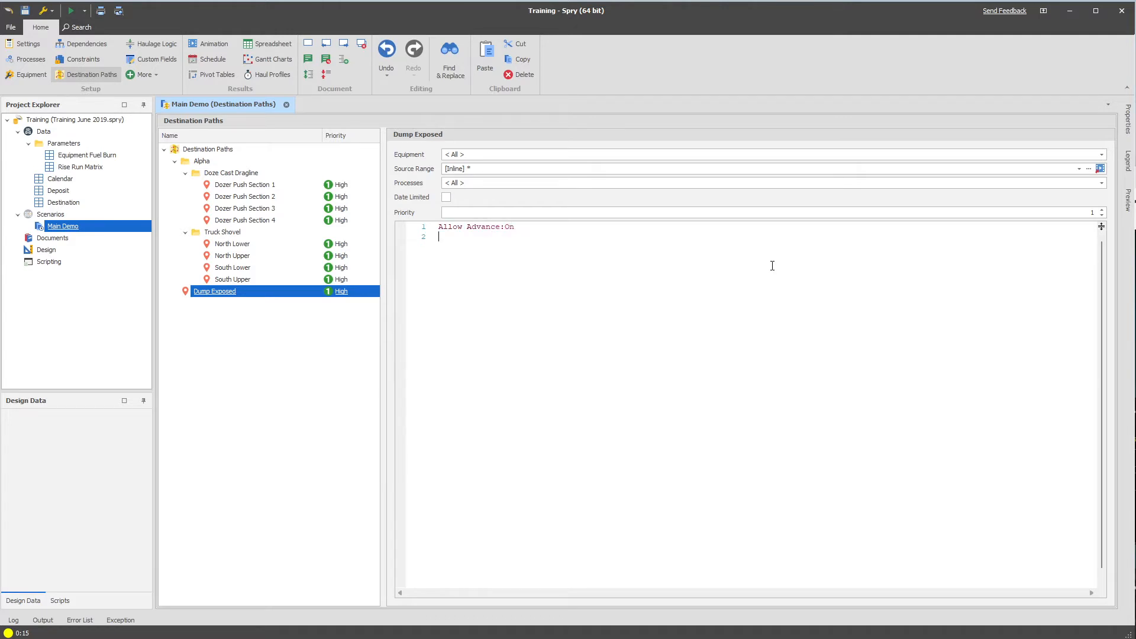
pyautogui.write('* (0.')
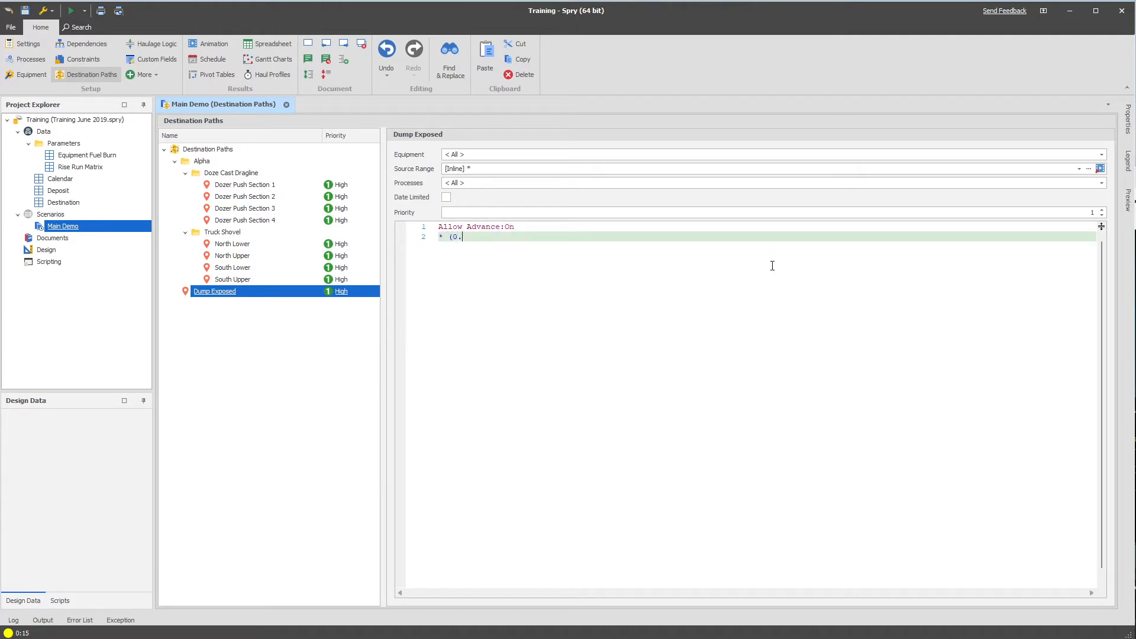
pyautogui.write('000001')
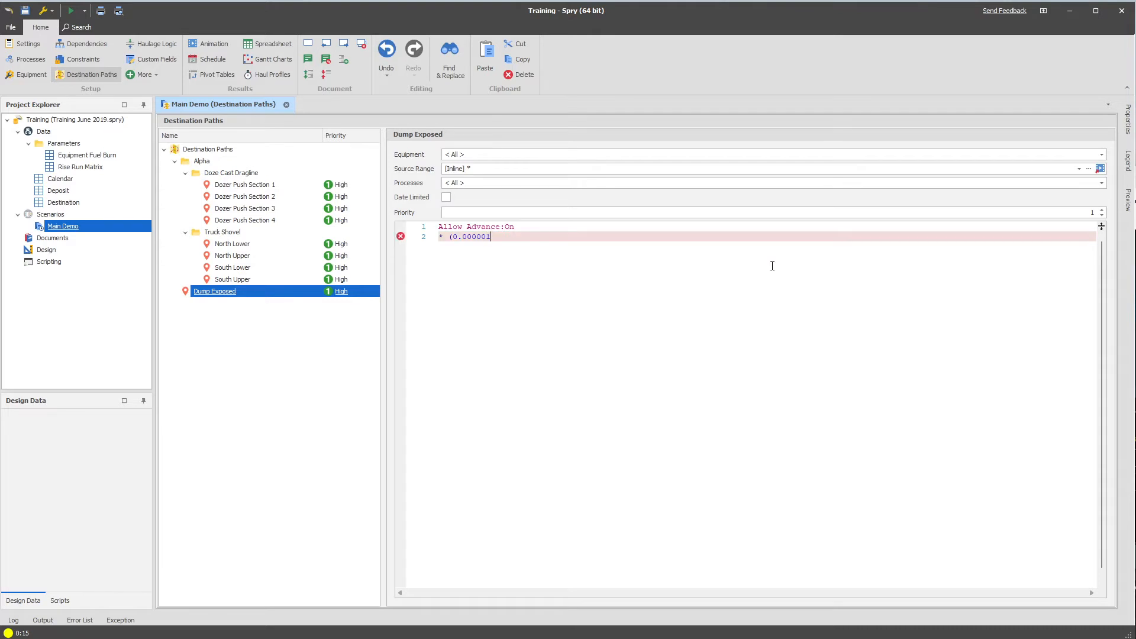
pyautogui.write('%)')
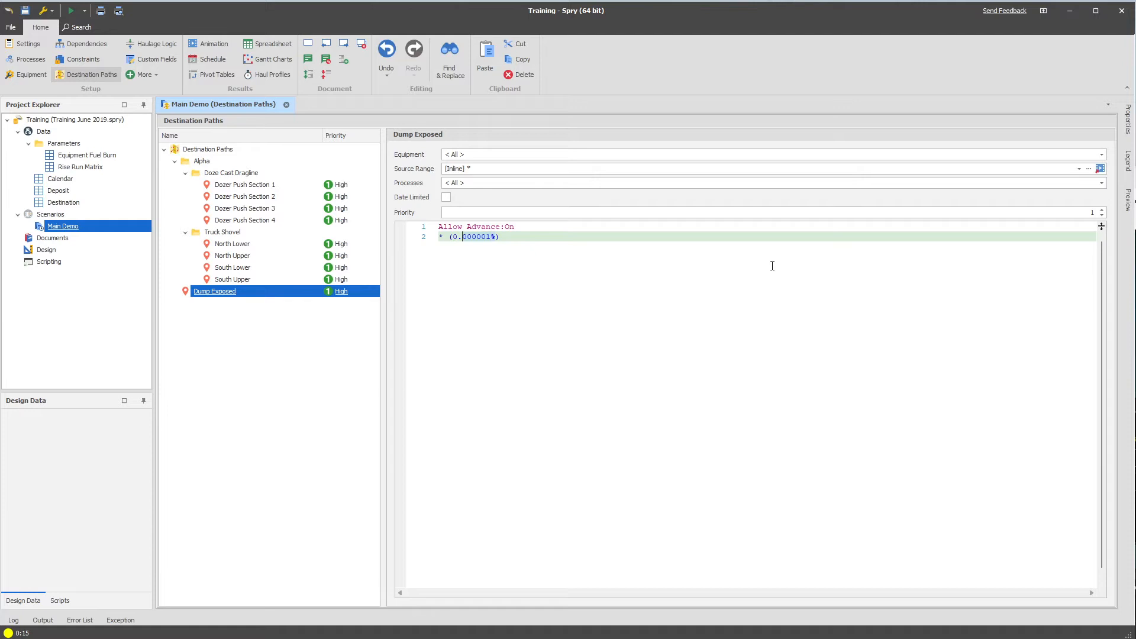
pyautogui.write('(=0)')
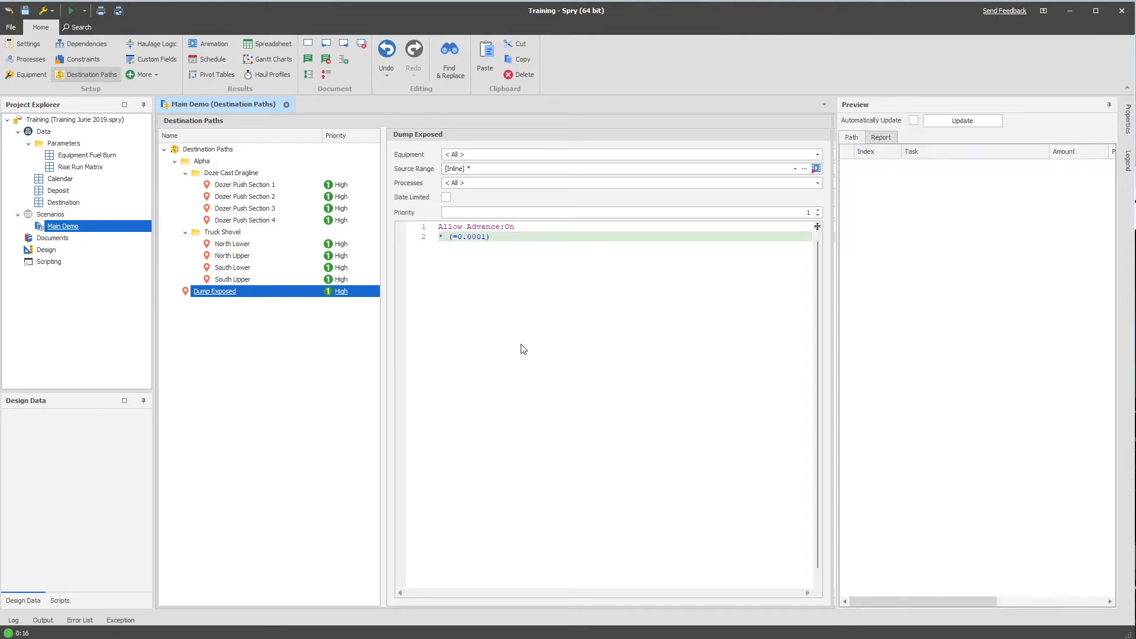
# Step: Offset the selected Dragline and Truck Shovel paths by 1 to Medium High priority
pyautogui.click(961, 121)
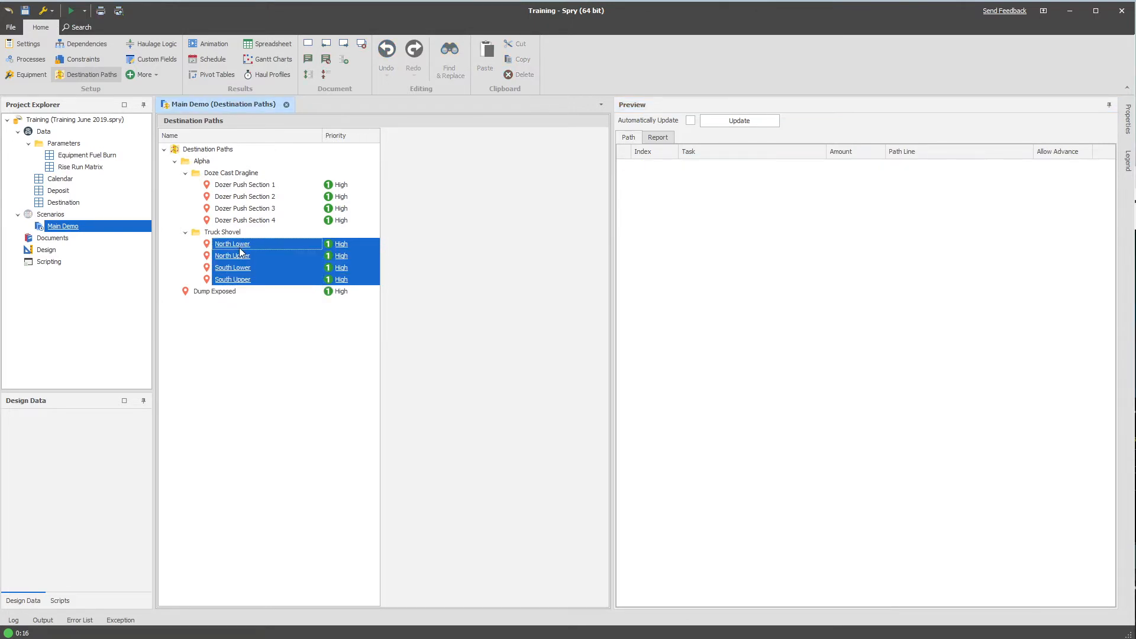
pyautogui.rightClick(232, 244)
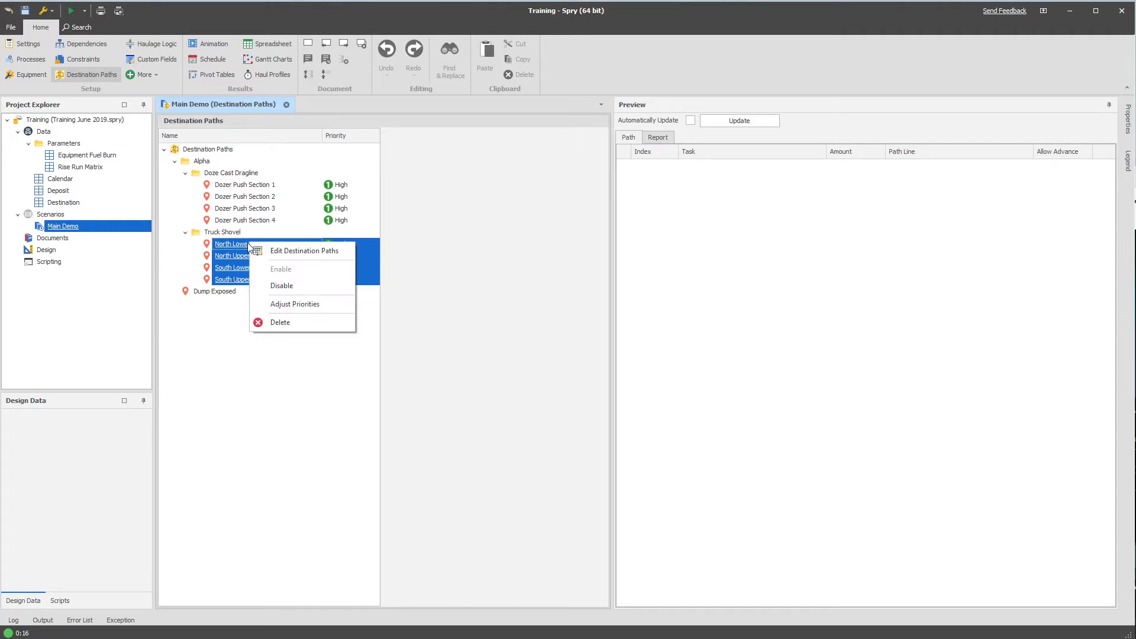
pyautogui.rightClick(206, 149)
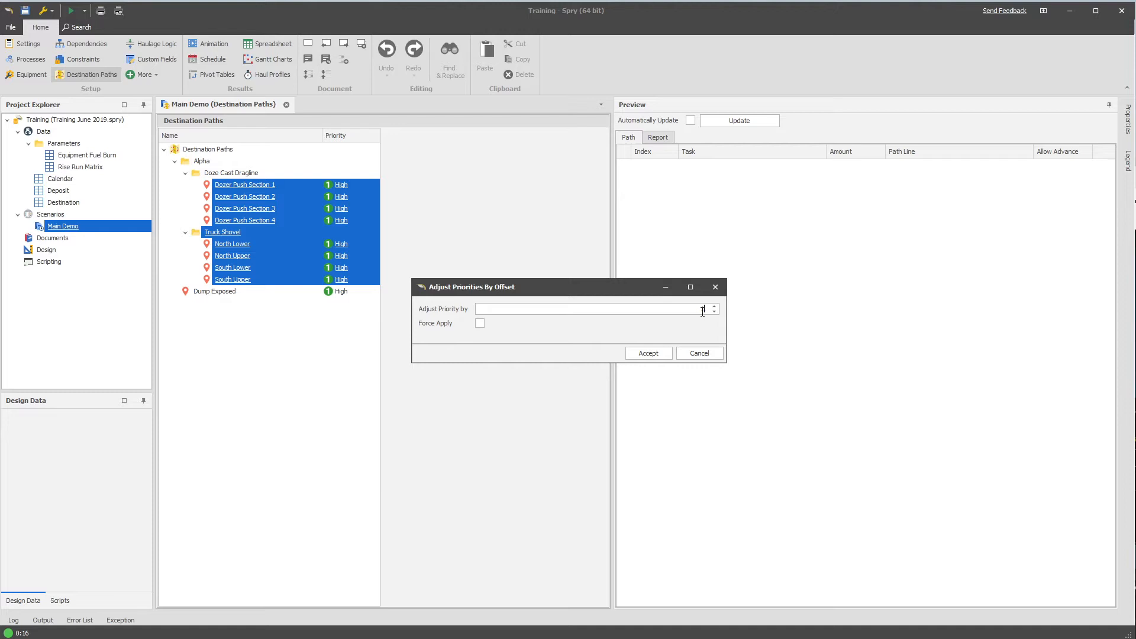
pyautogui.click(648, 353)
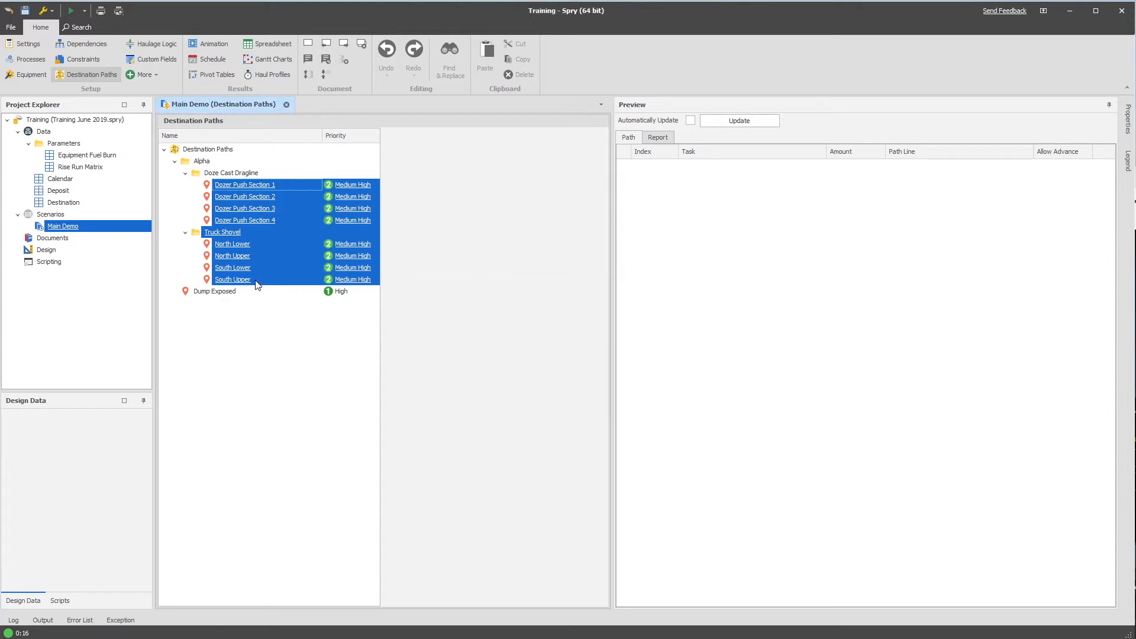
pyautogui.click(233, 279)
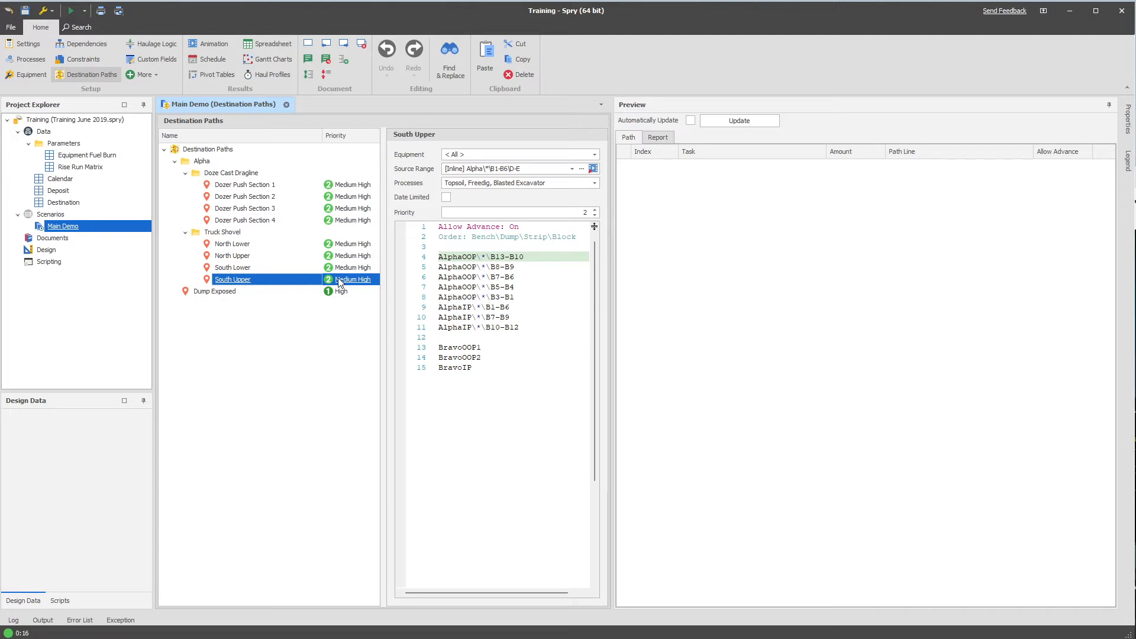
# Step: Select Dump Exposed in the tree to show its Allow Advance:On / * (=0.0001) script
pyautogui.click(214, 291)
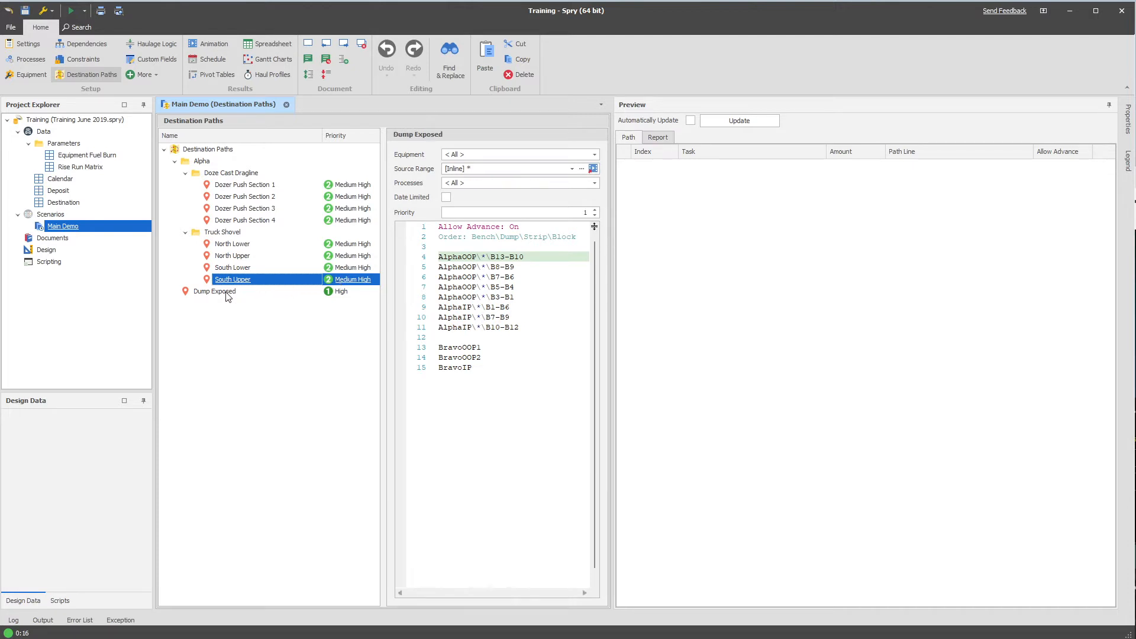
pyautogui.click(214, 291)
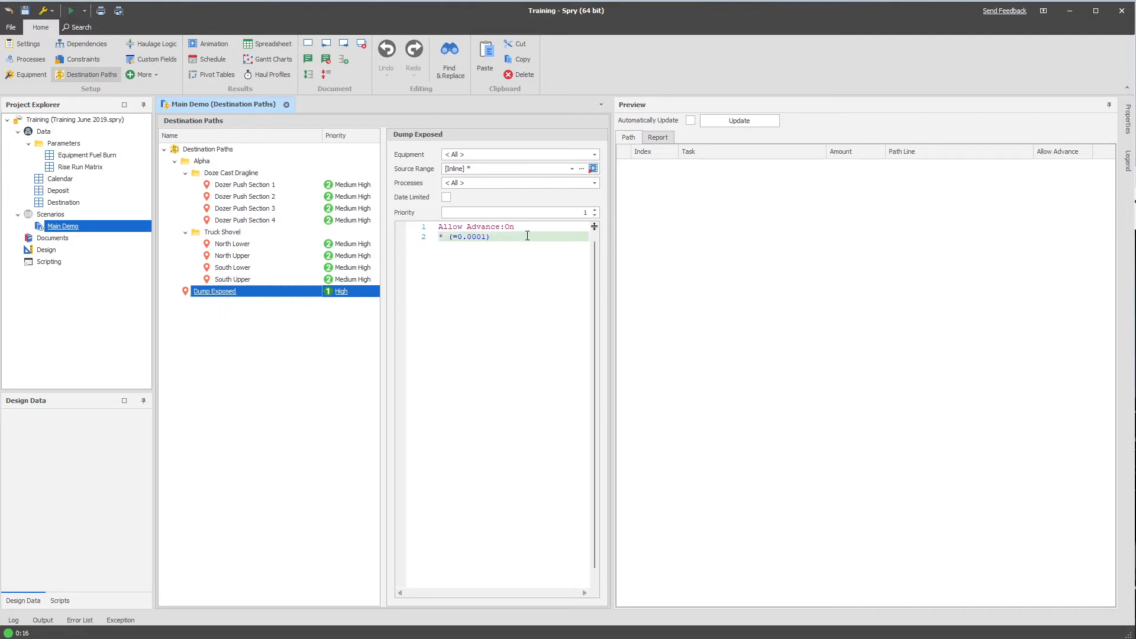
pyautogui.moveTo(485, 253)
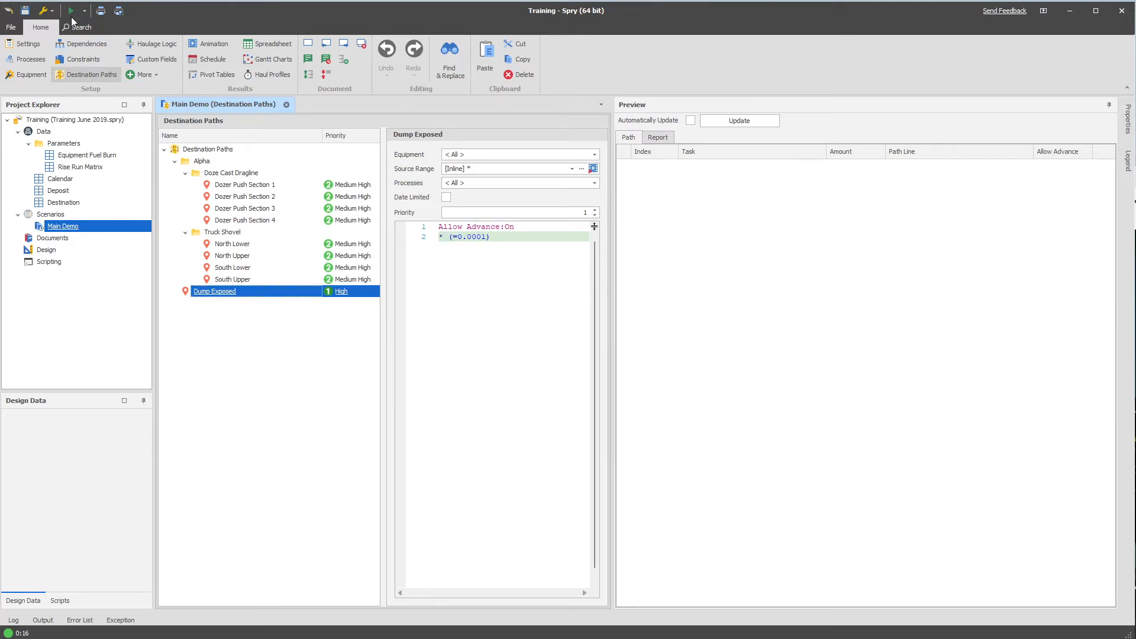
pyautogui.click(73, 11)
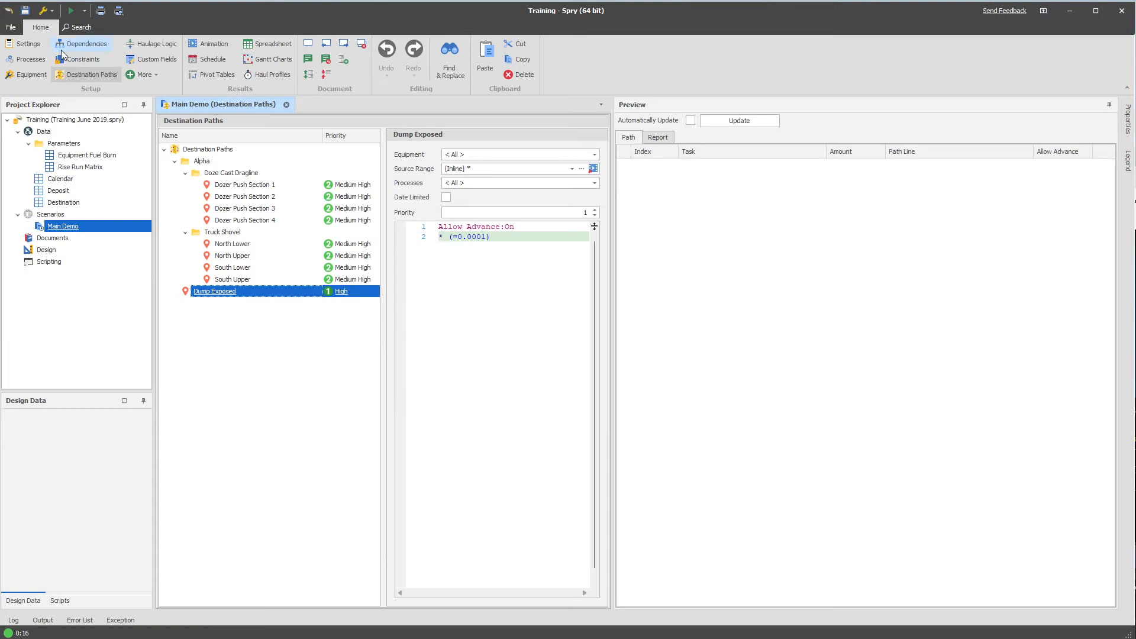
# Step: Show Main Demo's Post Schedule Tasks and select Copy Schedule Results to Destination Table
pyautogui.click(27, 44)
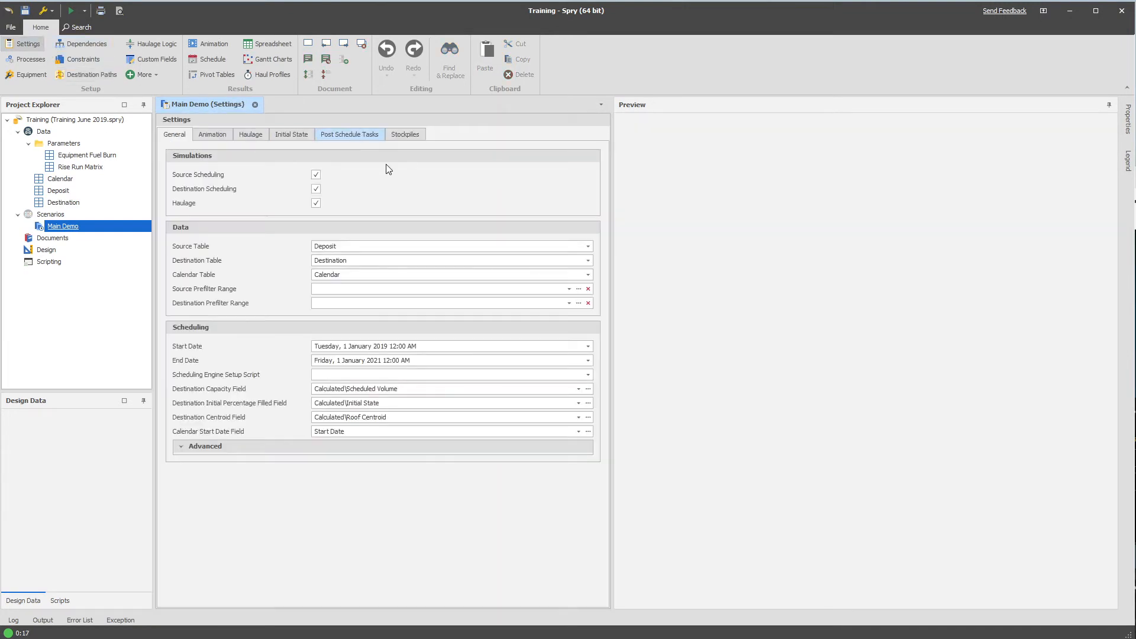
pyautogui.click(349, 134)
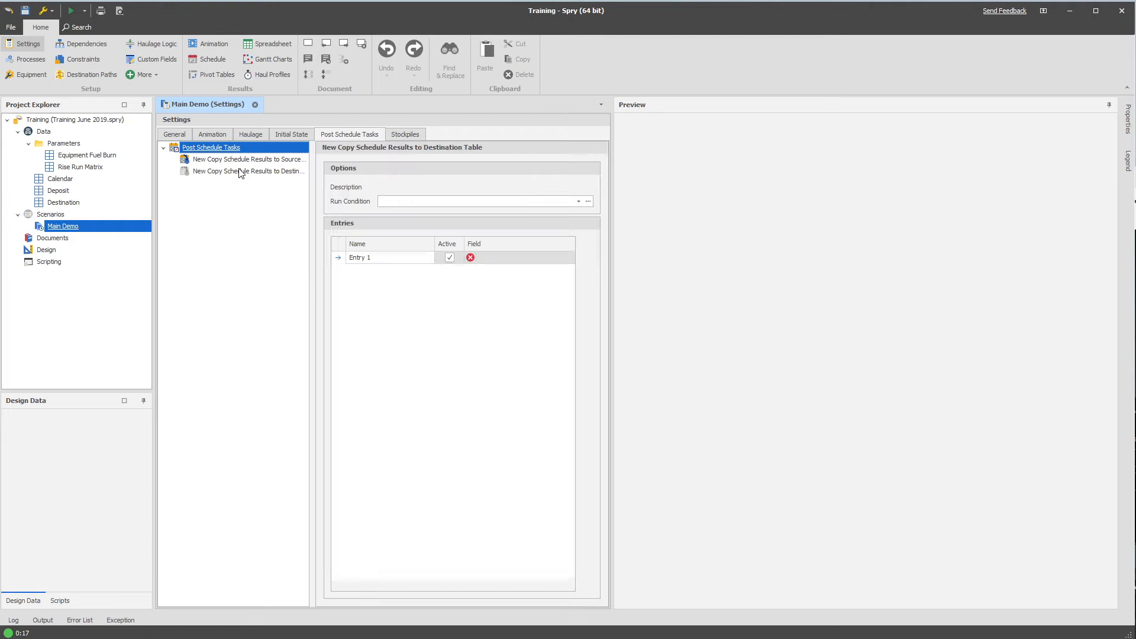
pyautogui.click(247, 170)
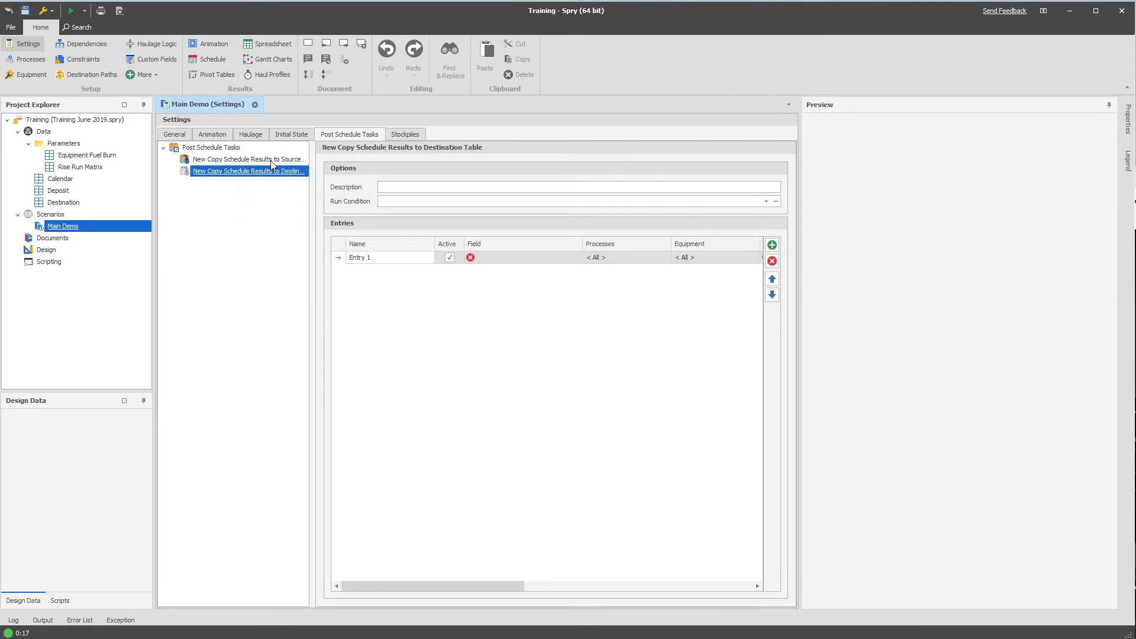
pyautogui.rightClick(63, 203)
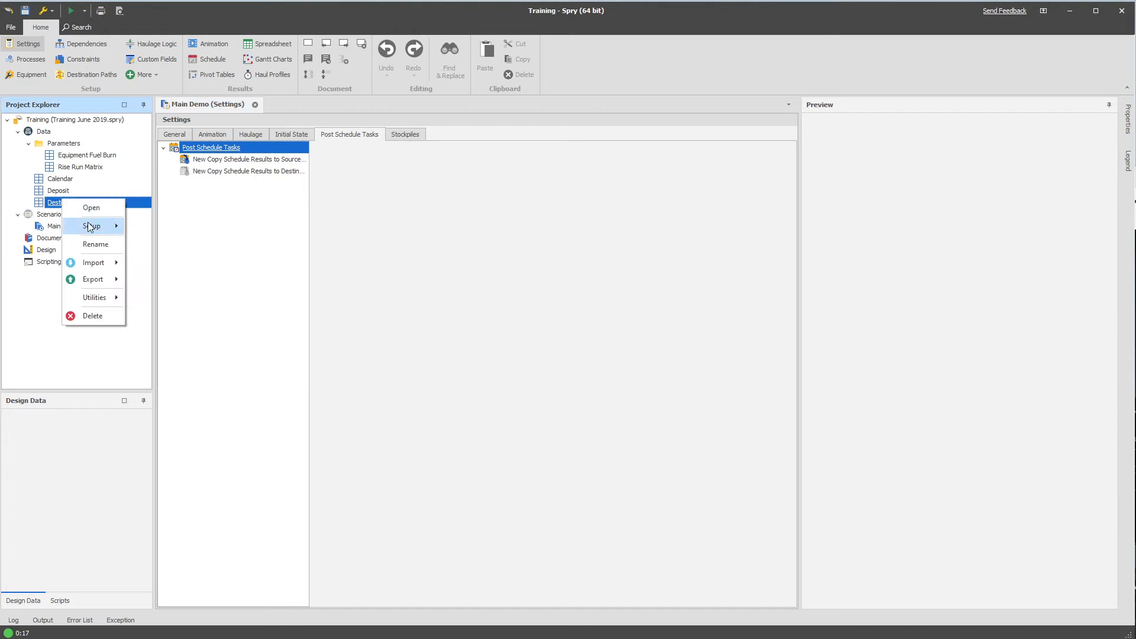
# Step: In the Destination field setup, add a First Real Touch date field under Post Schedule Tasks
pyautogui.click(91, 208)
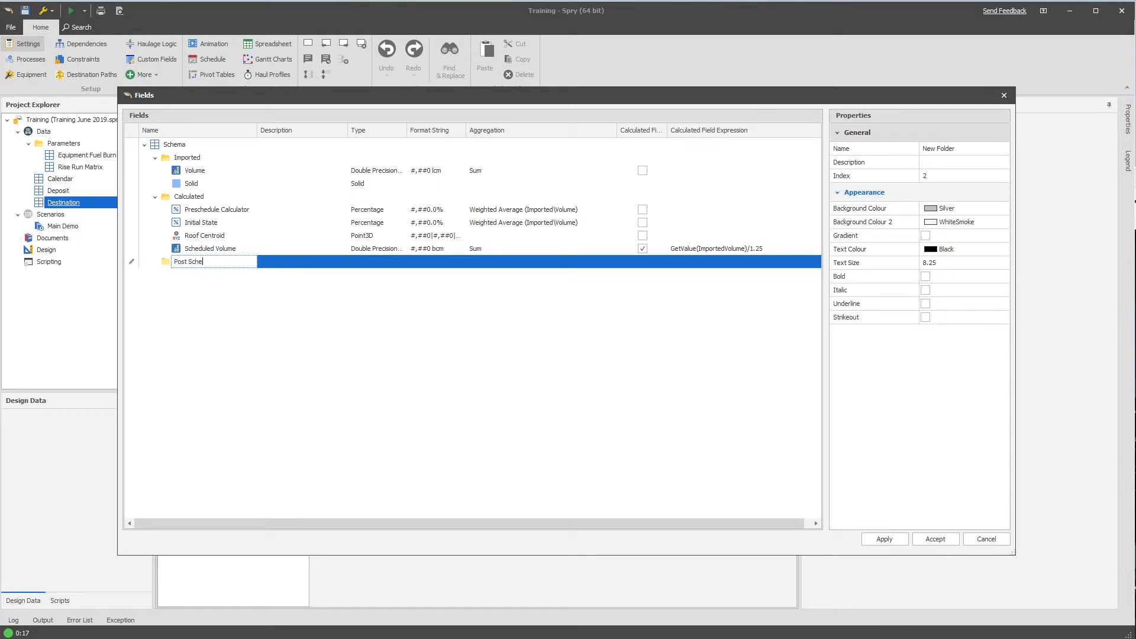
pyautogui.write('Post Schedule Tasks')
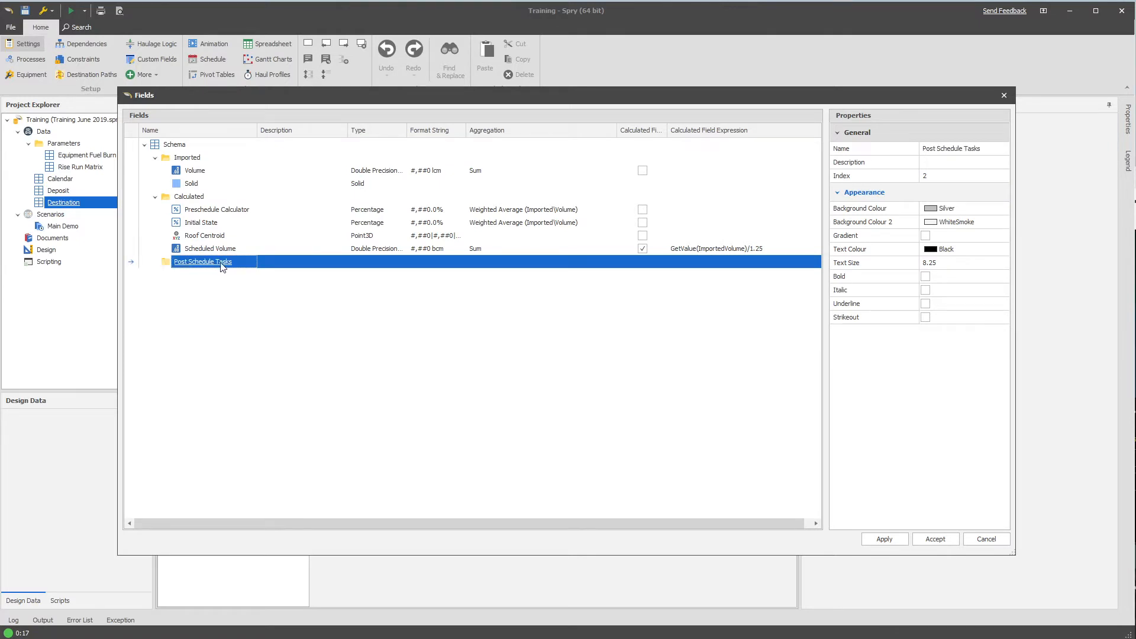
pyautogui.moveTo(404, 362)
pyautogui.write('Exposed')
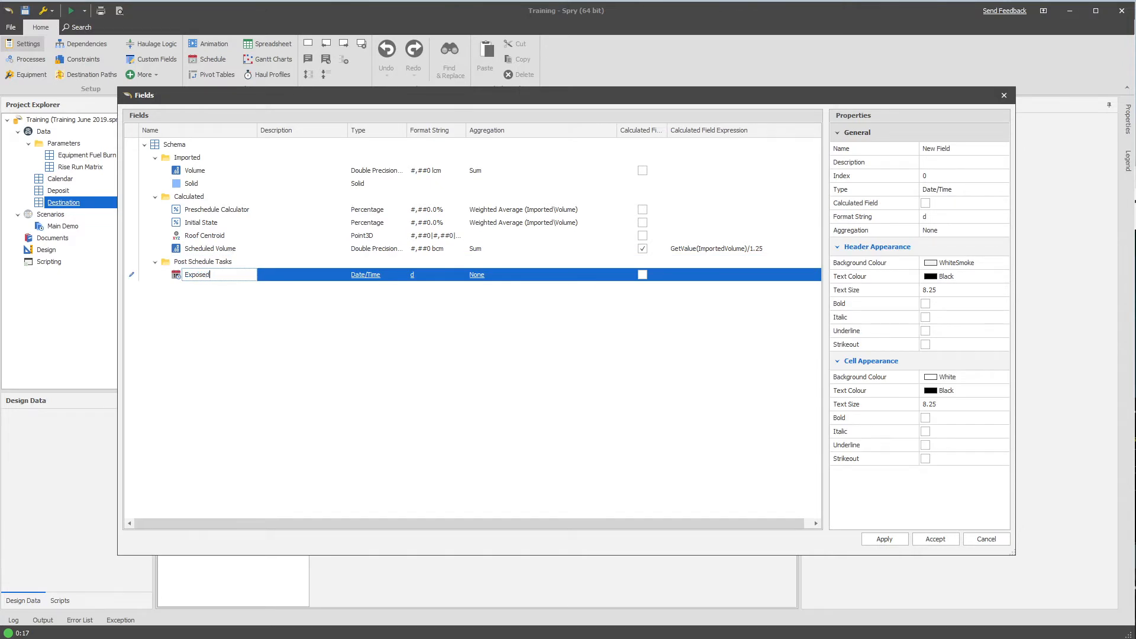
pyautogui.rightClick(204, 262)
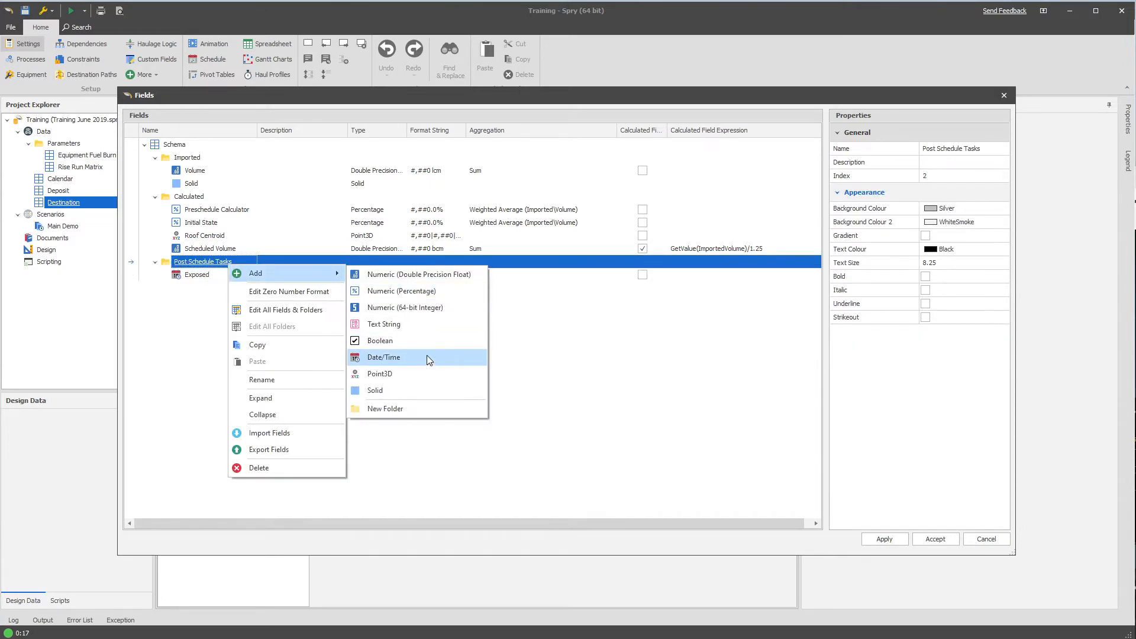
pyautogui.click(383, 356)
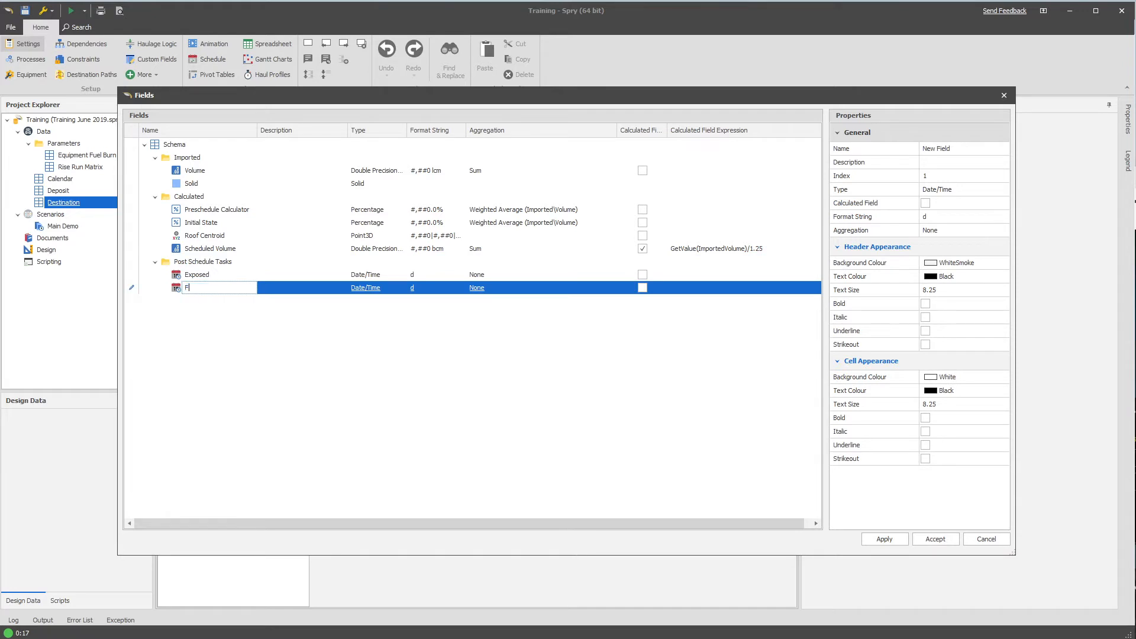
pyautogui.write('irst Real Touch')
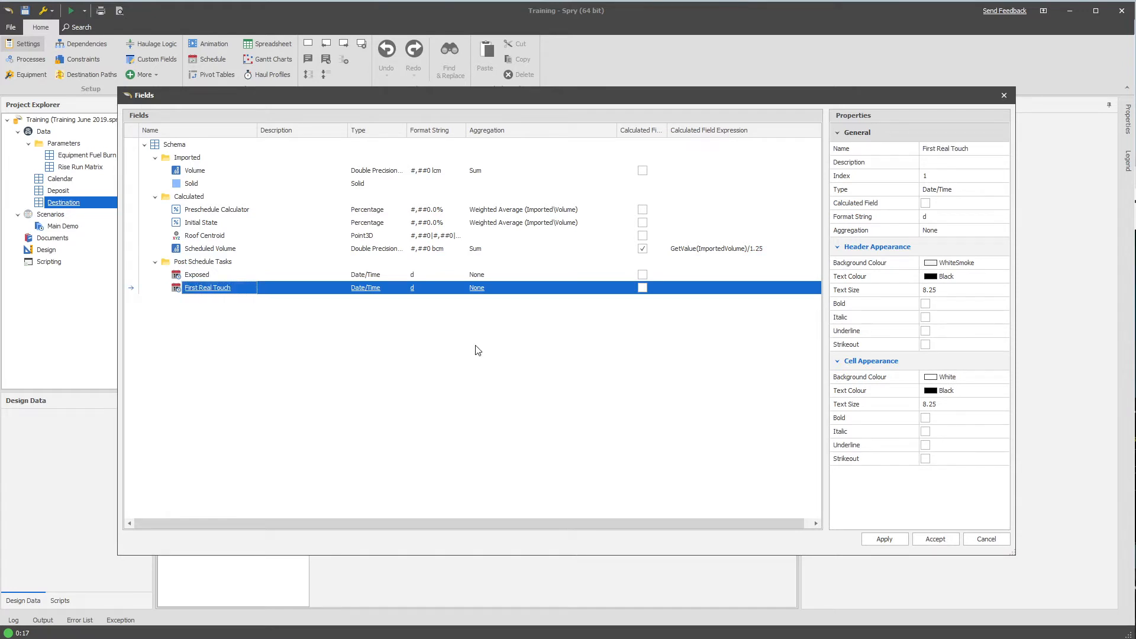
pyautogui.click(197, 274)
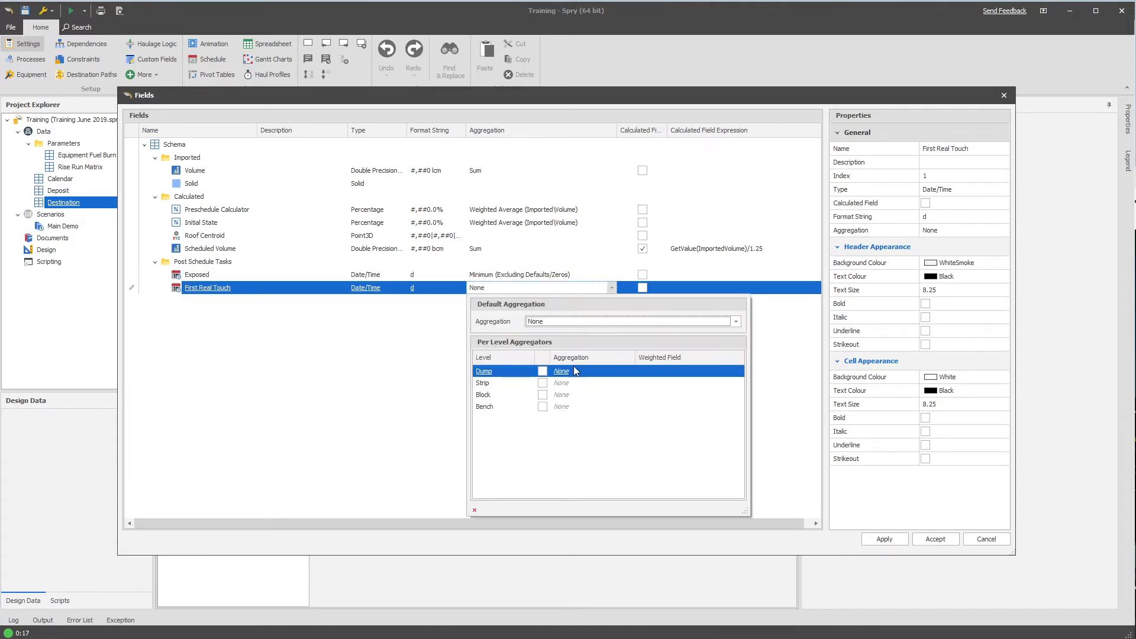
# Step: Set its aggregation to Minimum (Excluding Defaults/Zeros) and close the field list
pyautogui.click(734, 321)
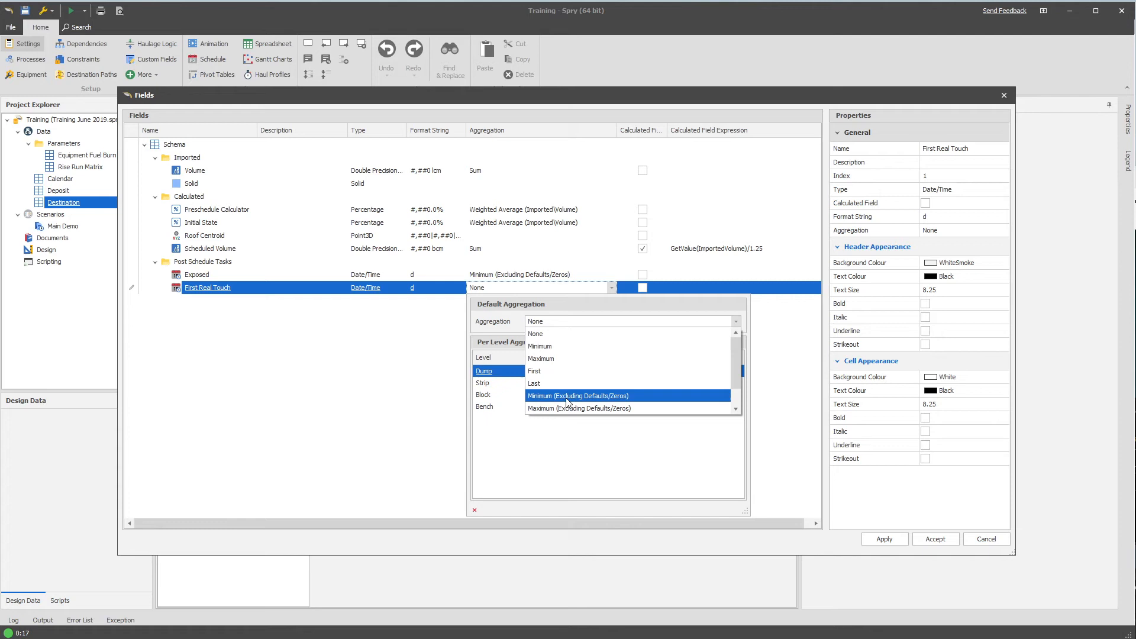
pyautogui.click(579, 395)
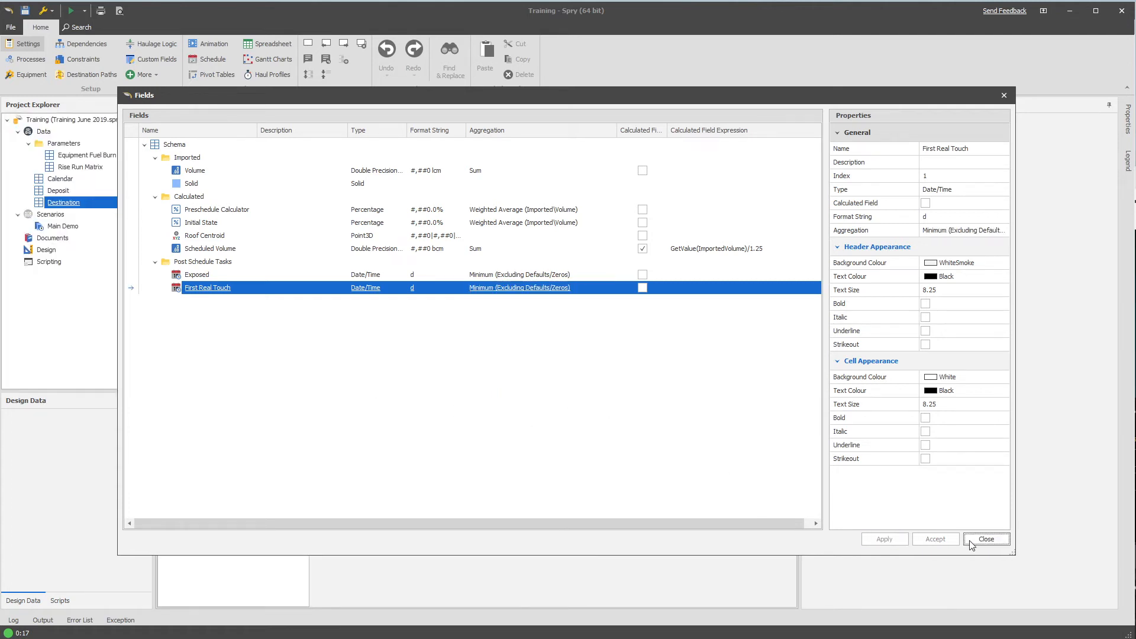
pyautogui.click(986, 538)
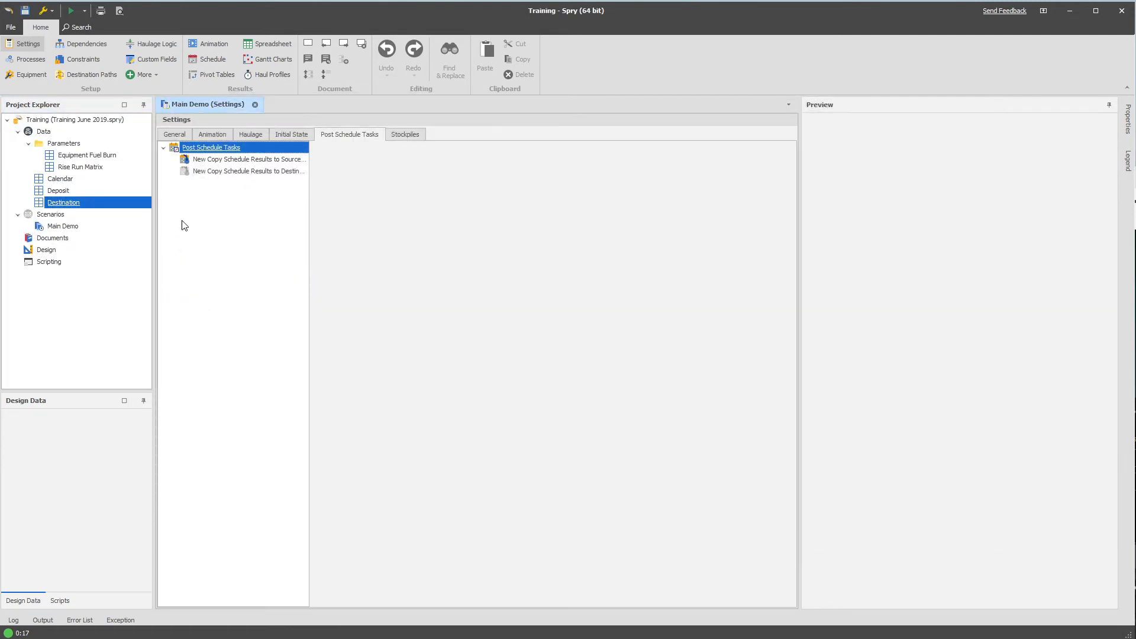
# Step: Add a copy-to-Destination task with run condition RunDestinationScheduling
pyautogui.rightClick(62, 203)
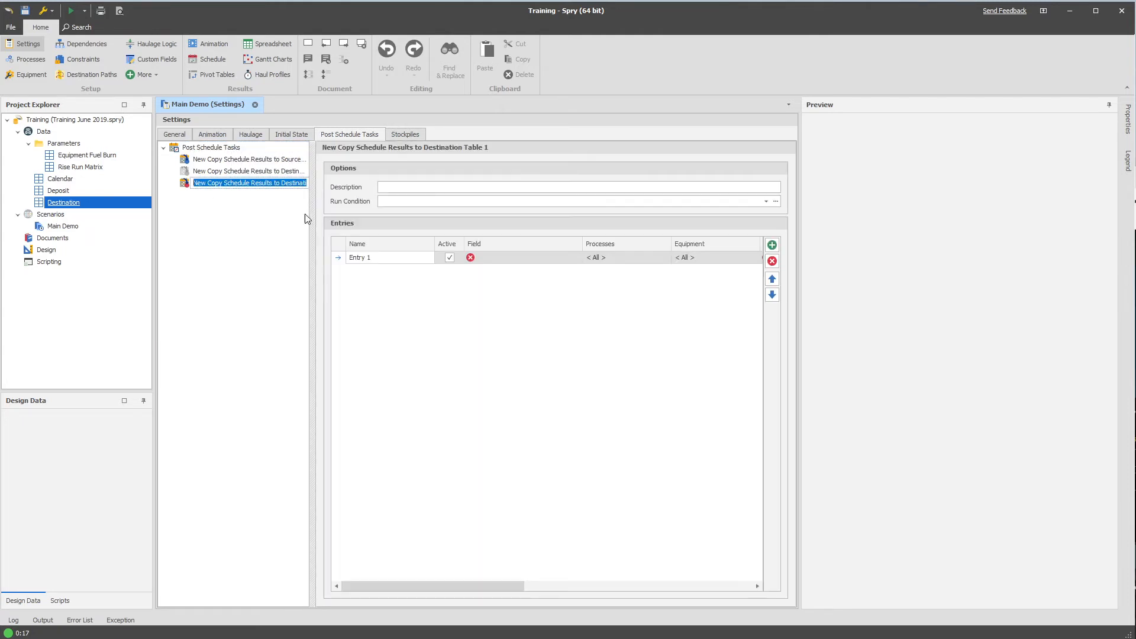
pyautogui.click(775, 201)
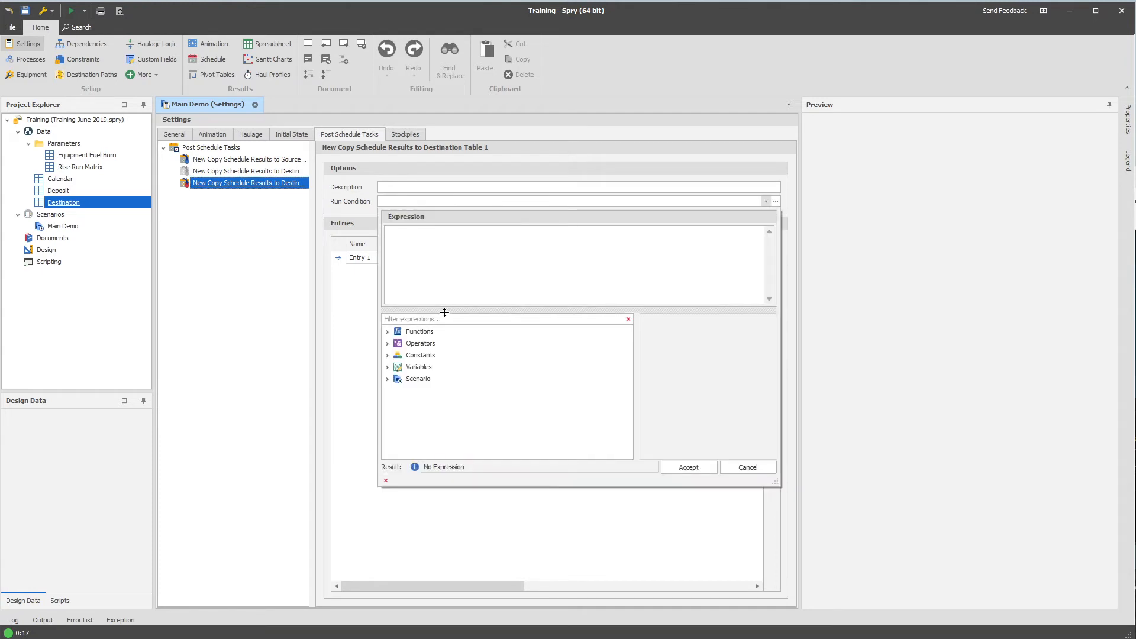
pyautogui.write('run')
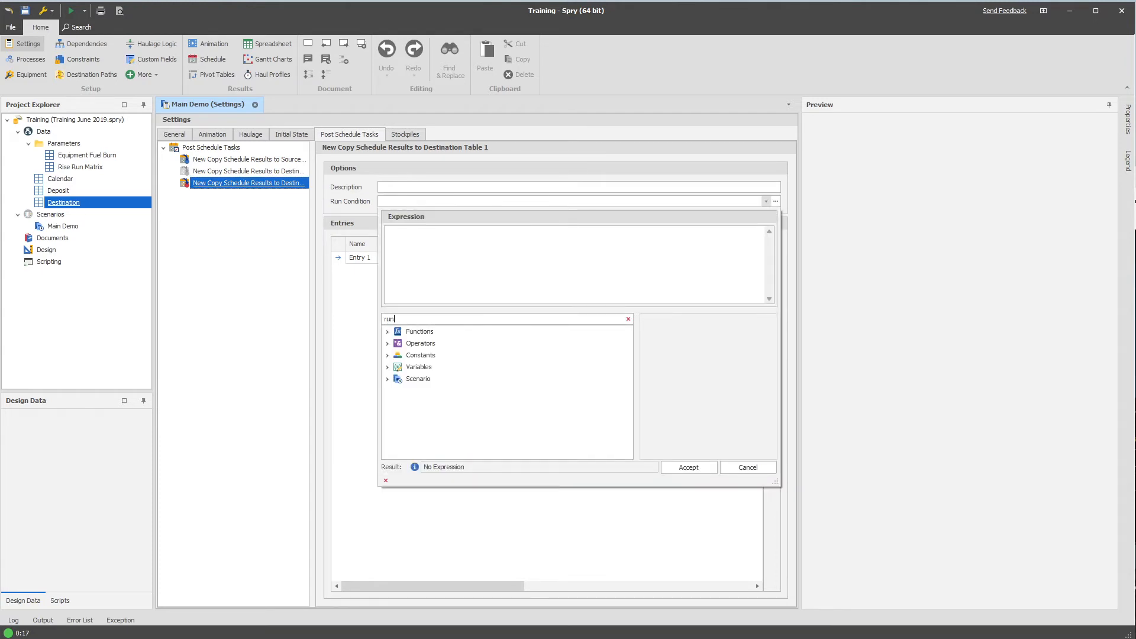
pyautogui.click(453, 390)
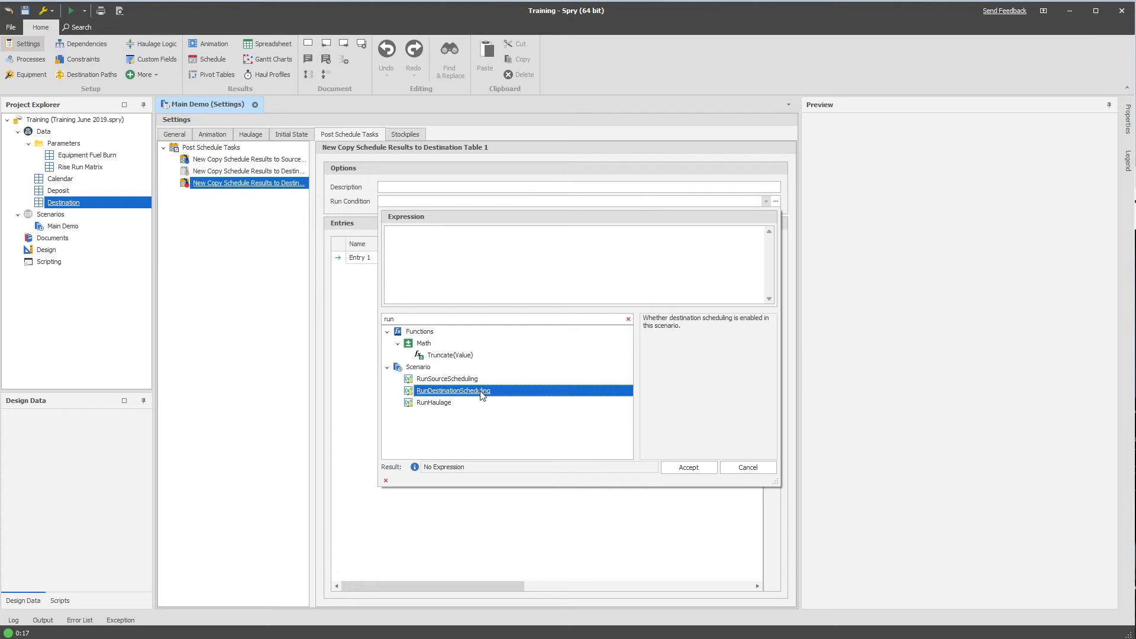
pyautogui.click(686, 466)
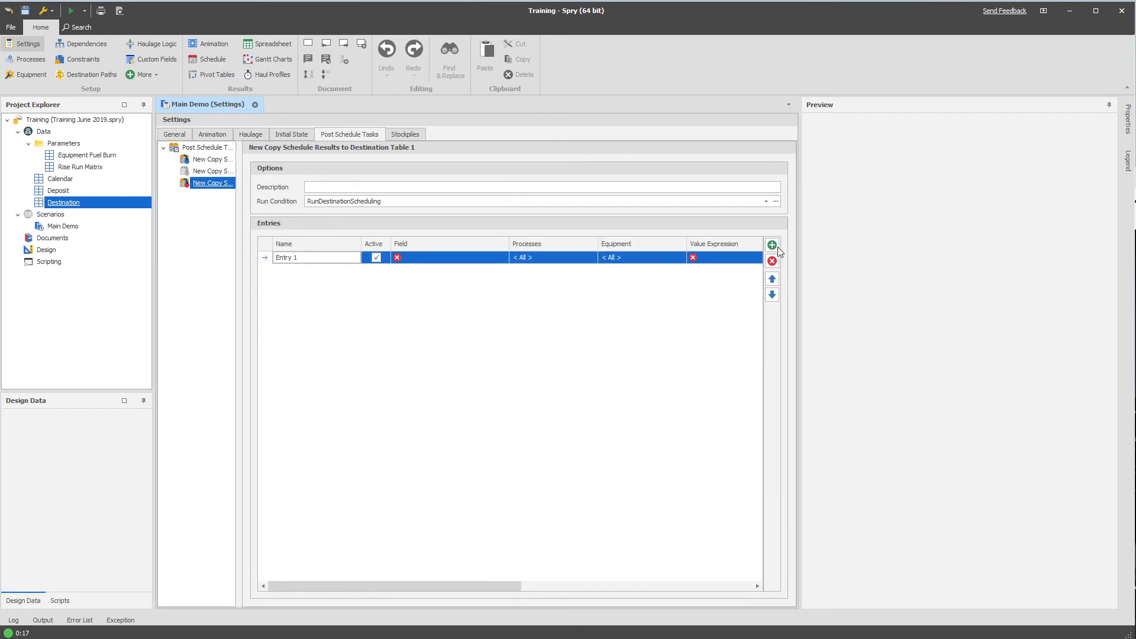
# Step: Add an Exposed Date entry and map the entries to the Post Schedule Tasks fields
pyautogui.click(771, 244)
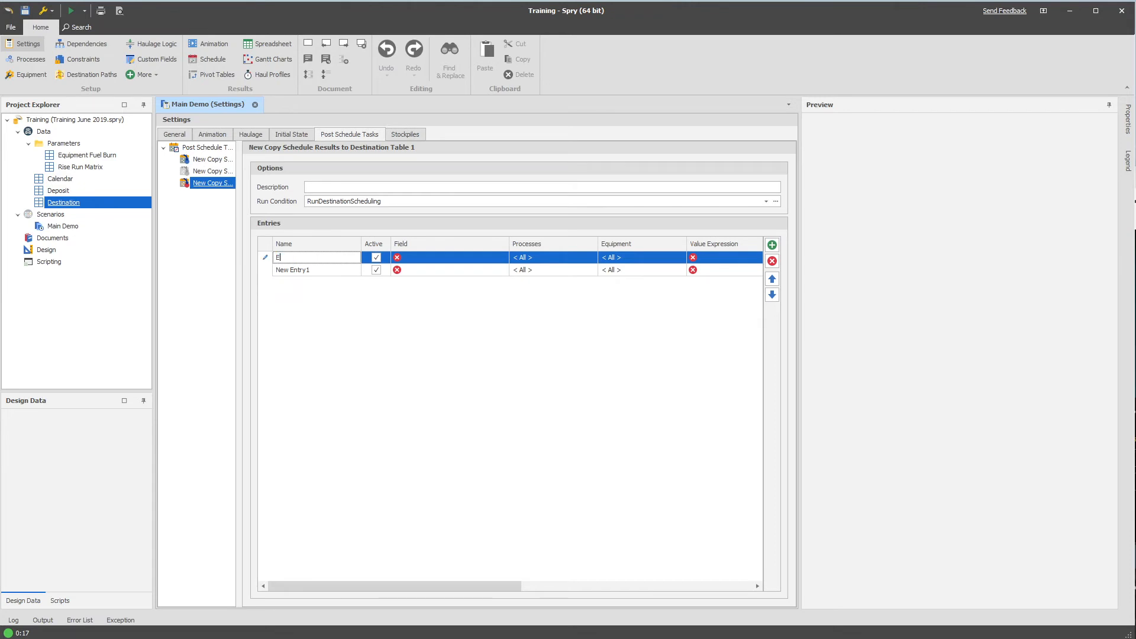
pyautogui.write('xposed')
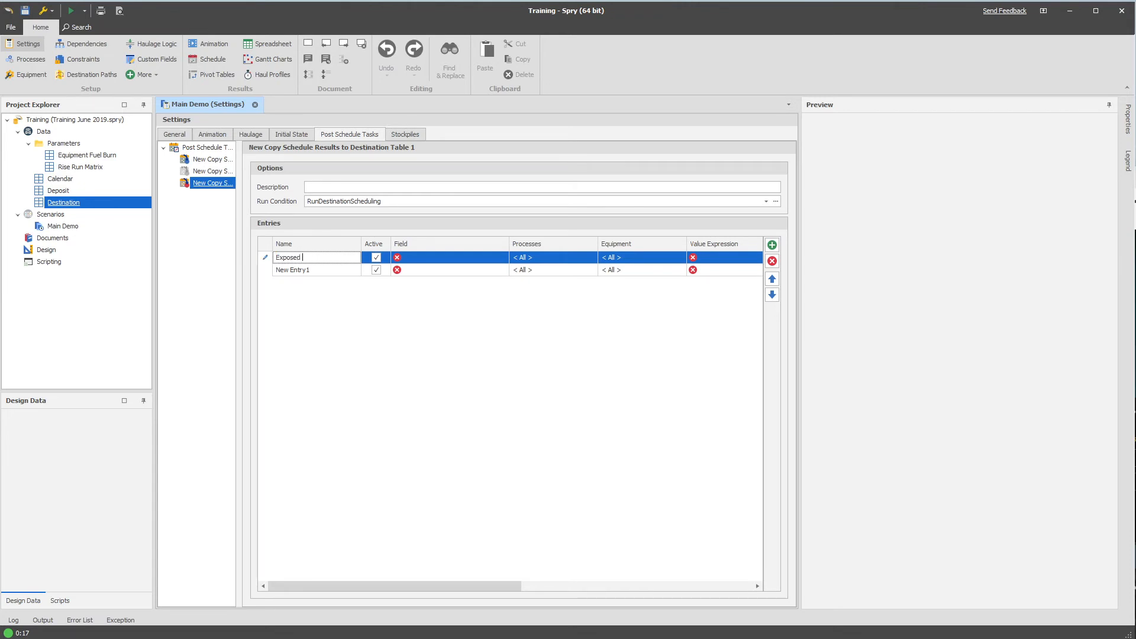
pyautogui.click(314, 270)
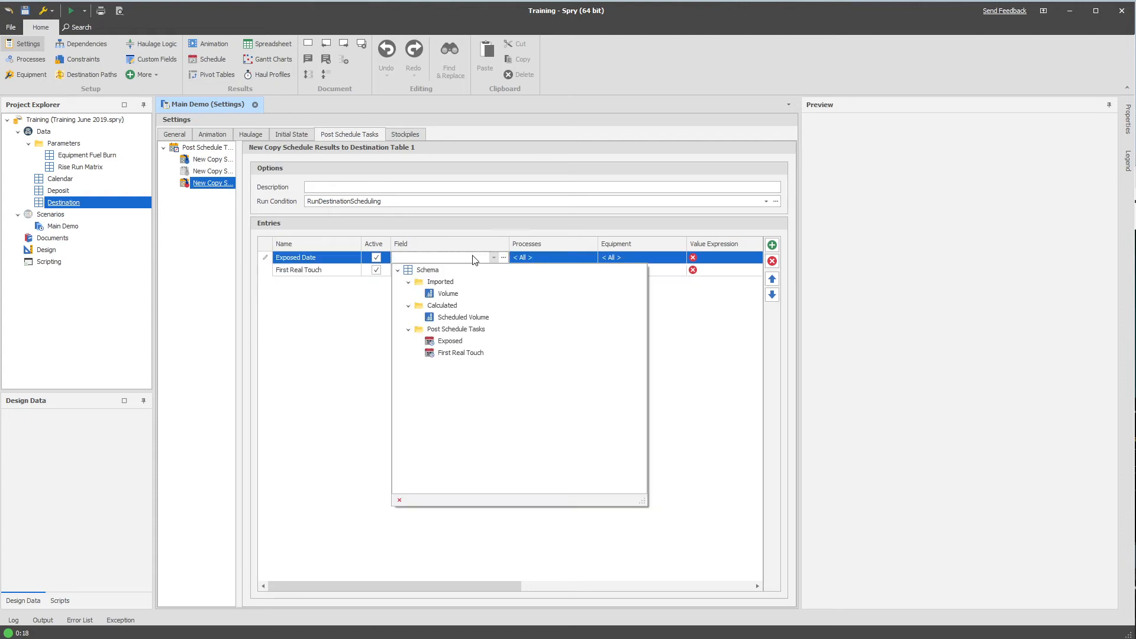
pyautogui.click(450, 341)
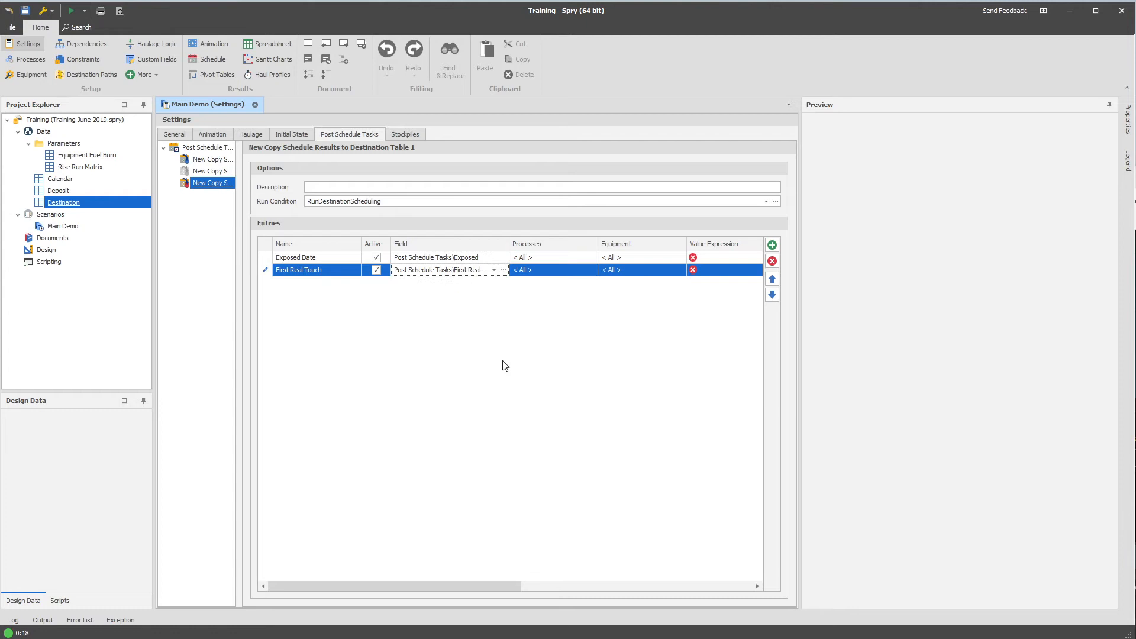
pyautogui.moveTo(457, 597)
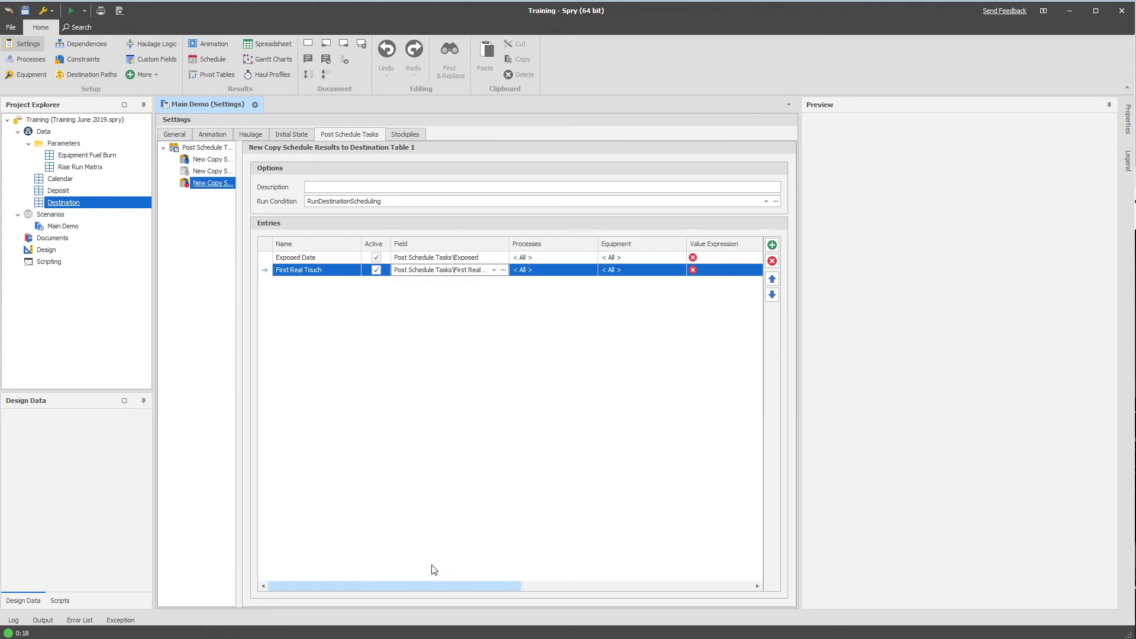
pyautogui.hscroll(3)
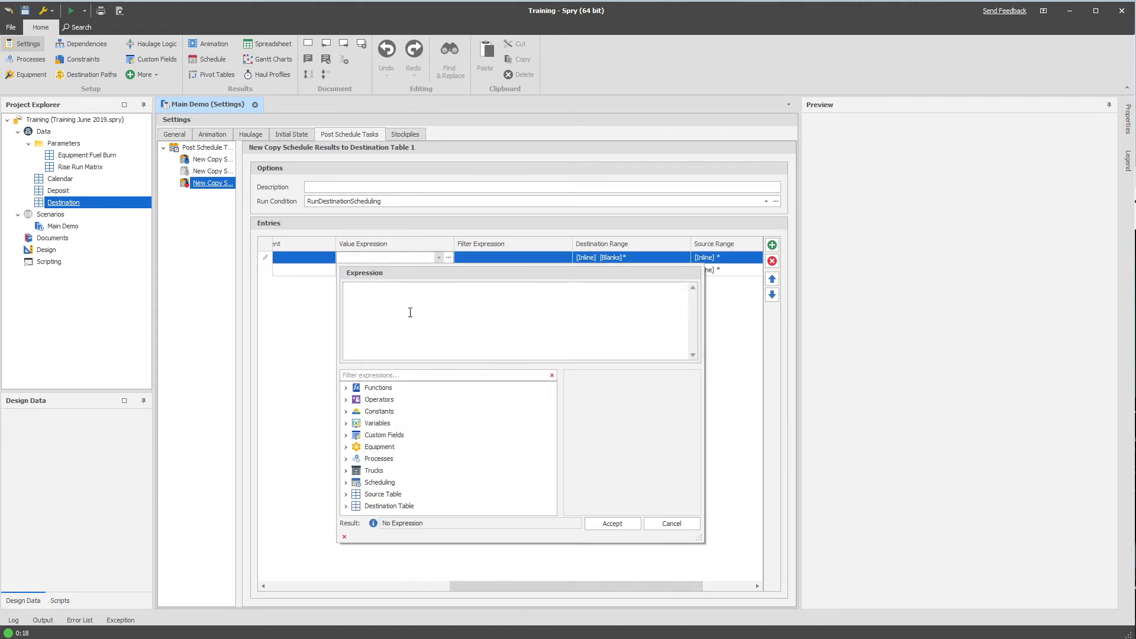
pyautogui.moveTo(494, 377)
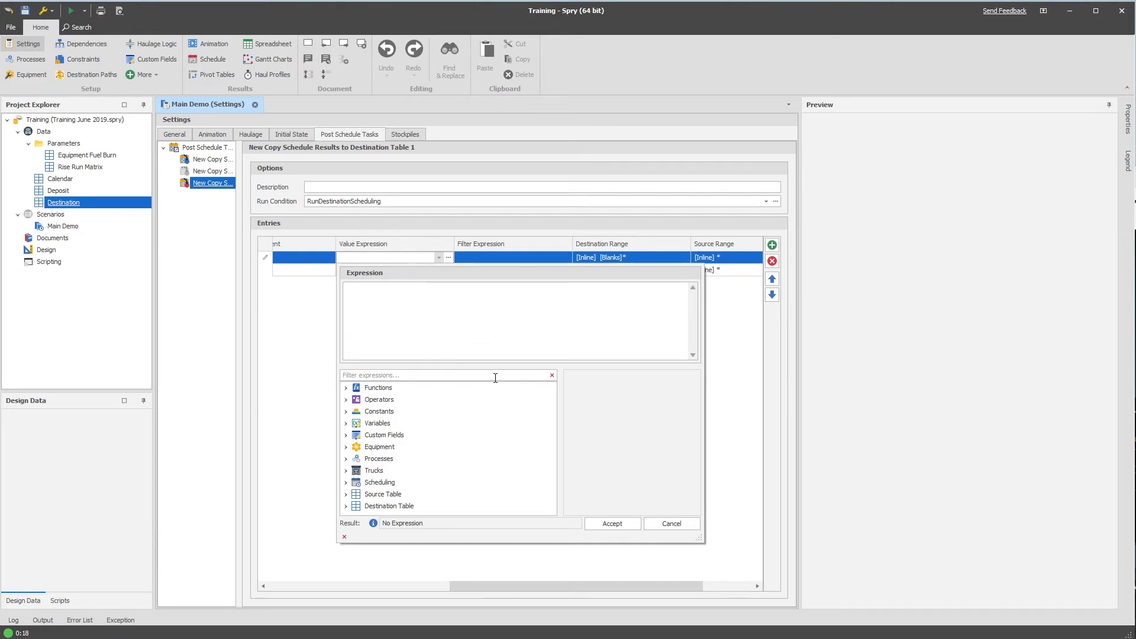
# Step: Set the entries' value expression to ScheduleFirst(StartDate) and accept it
pyautogui.write('Min')
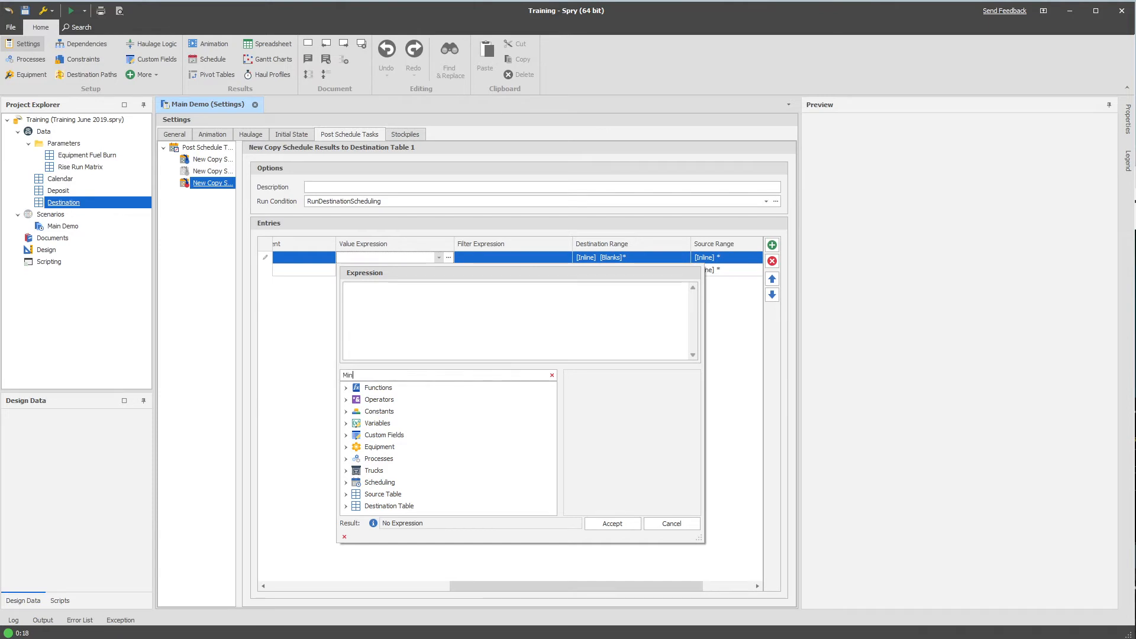
pyautogui.write('Min')
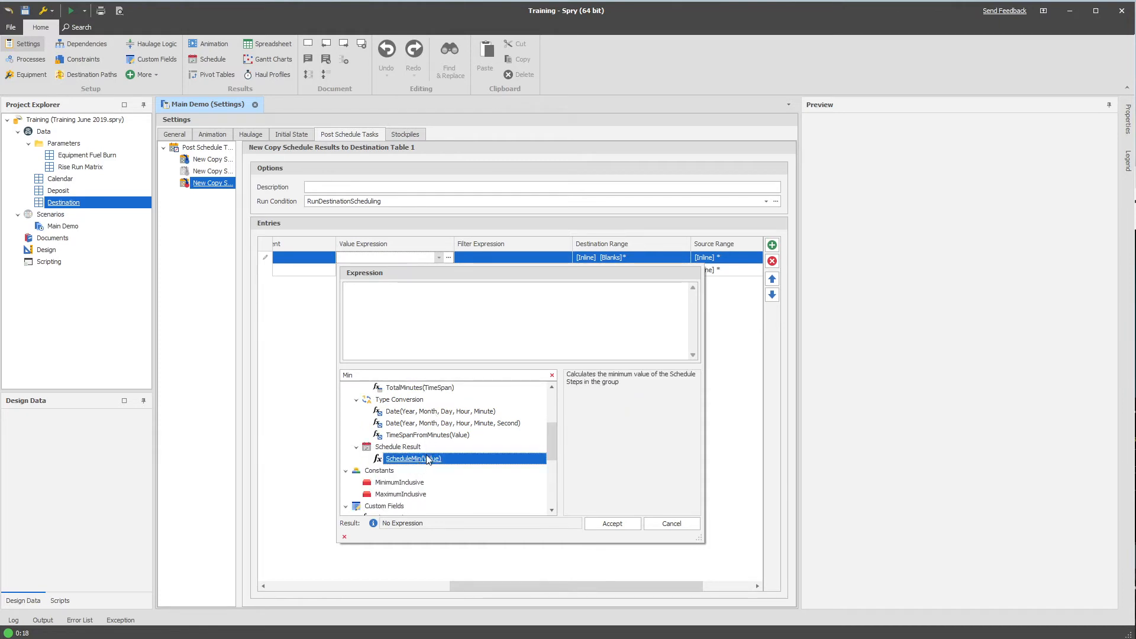
pyautogui.doubleClick(413, 459)
pyautogui.write('first')
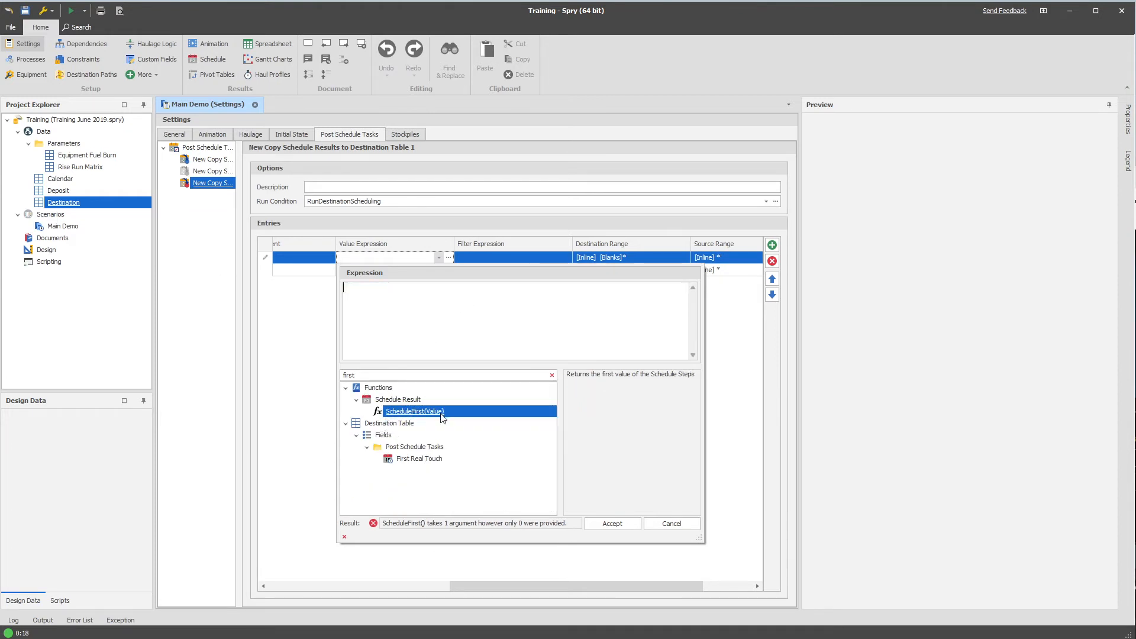
pyautogui.doubleClick(415, 411)
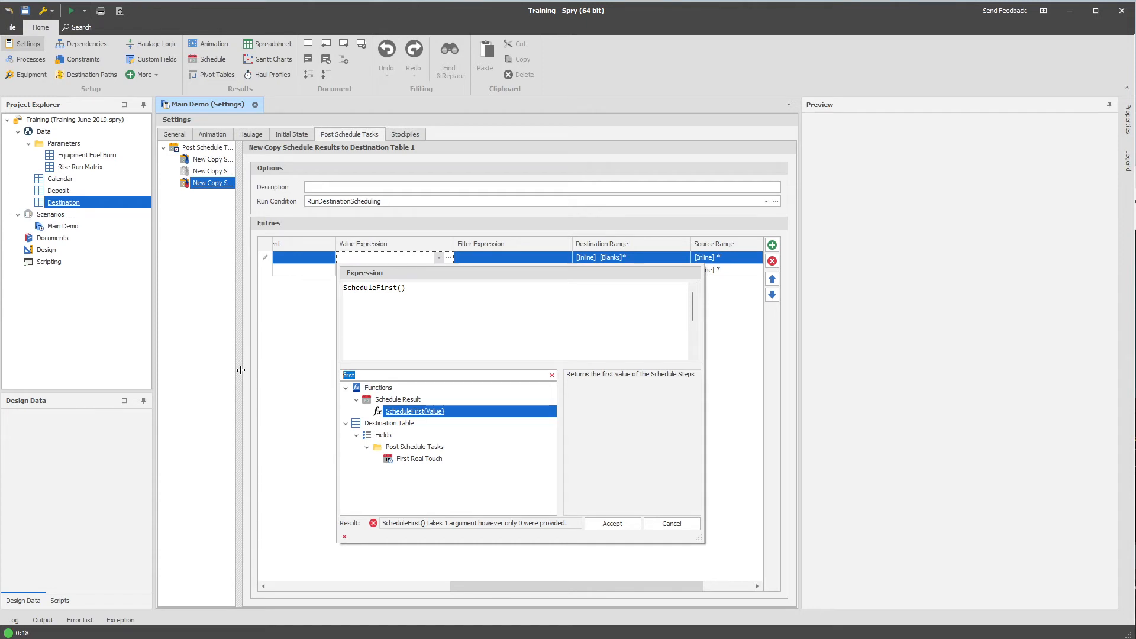
pyautogui.write('start')
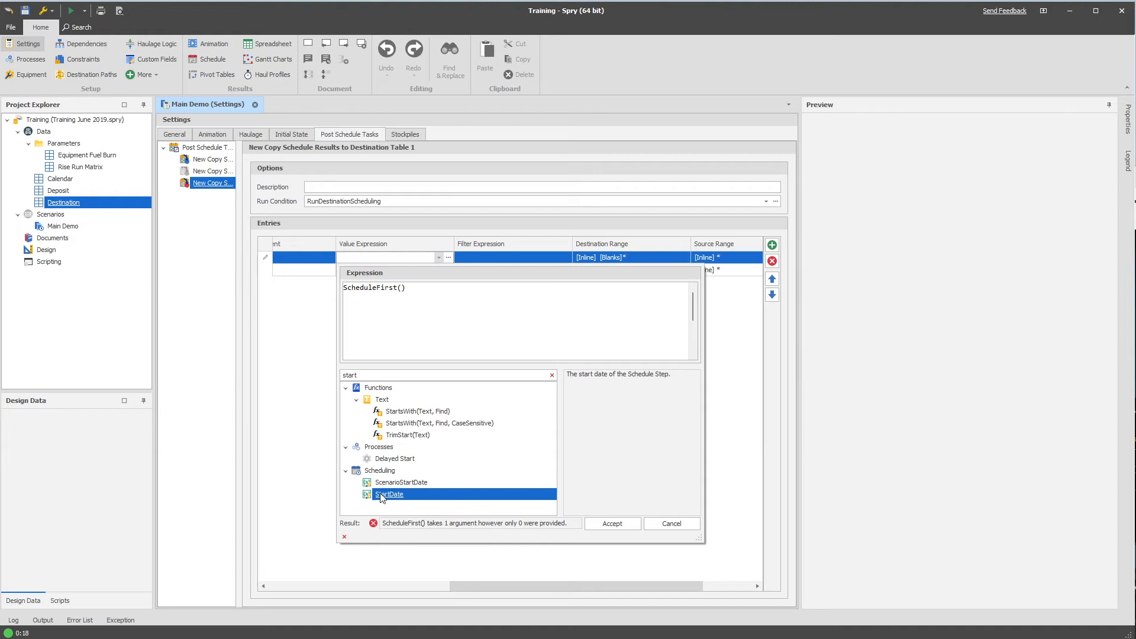
pyautogui.doubleClick(389, 494)
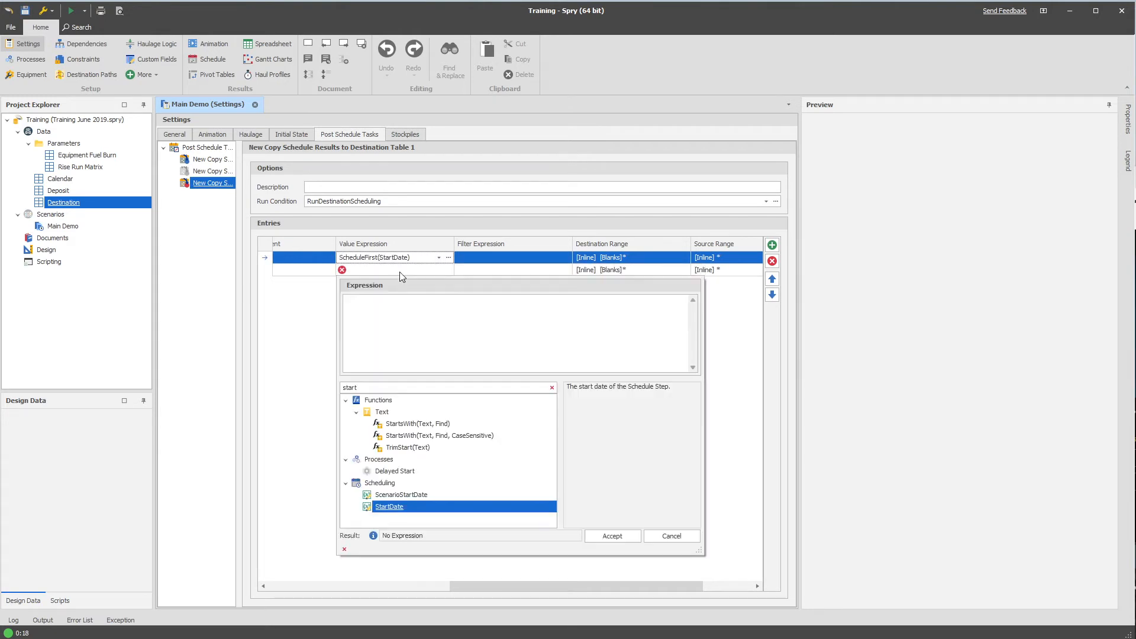
pyautogui.click(612, 536)
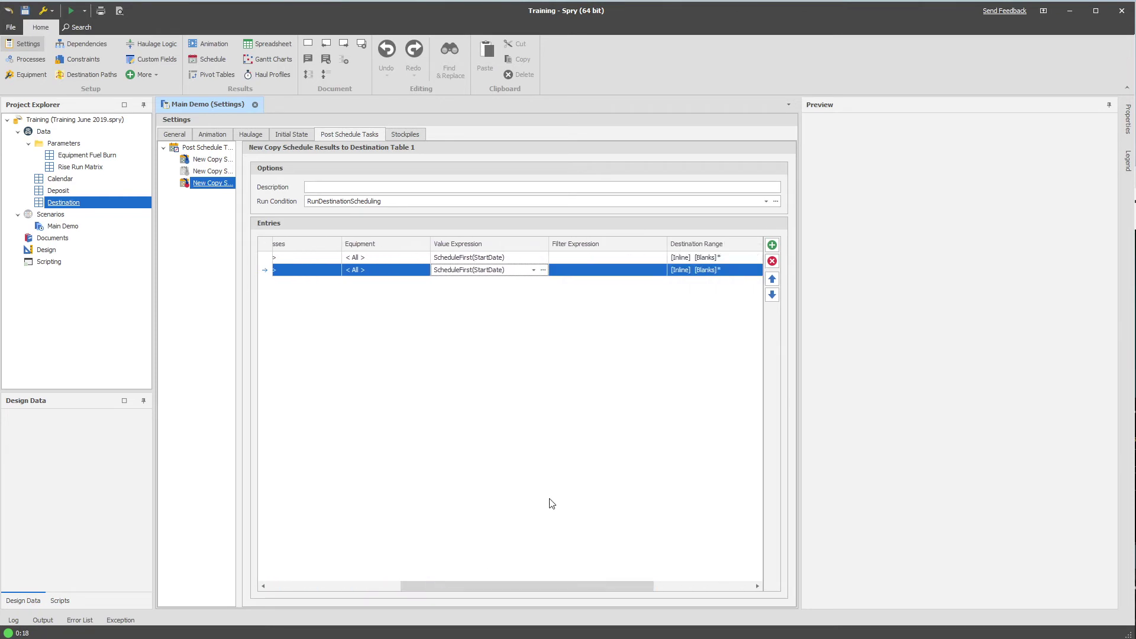
# Step: Give the entry the filter DestinationQuantity>0.01, then return to Destination Paths
pyautogui.click(660, 257)
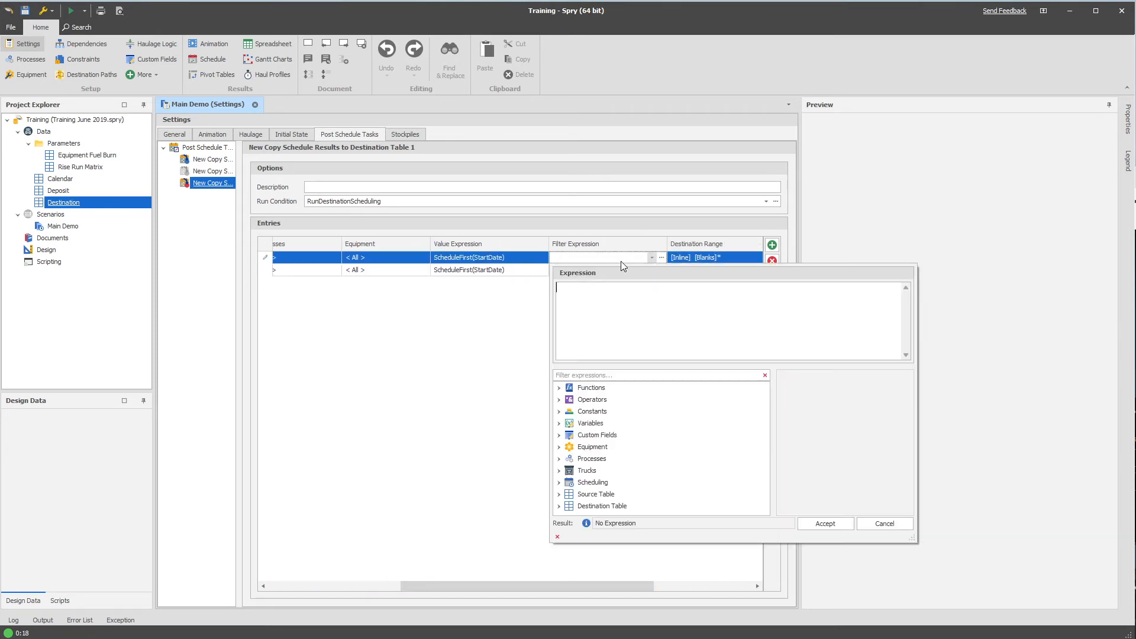
pyautogui.moveTo(663, 264)
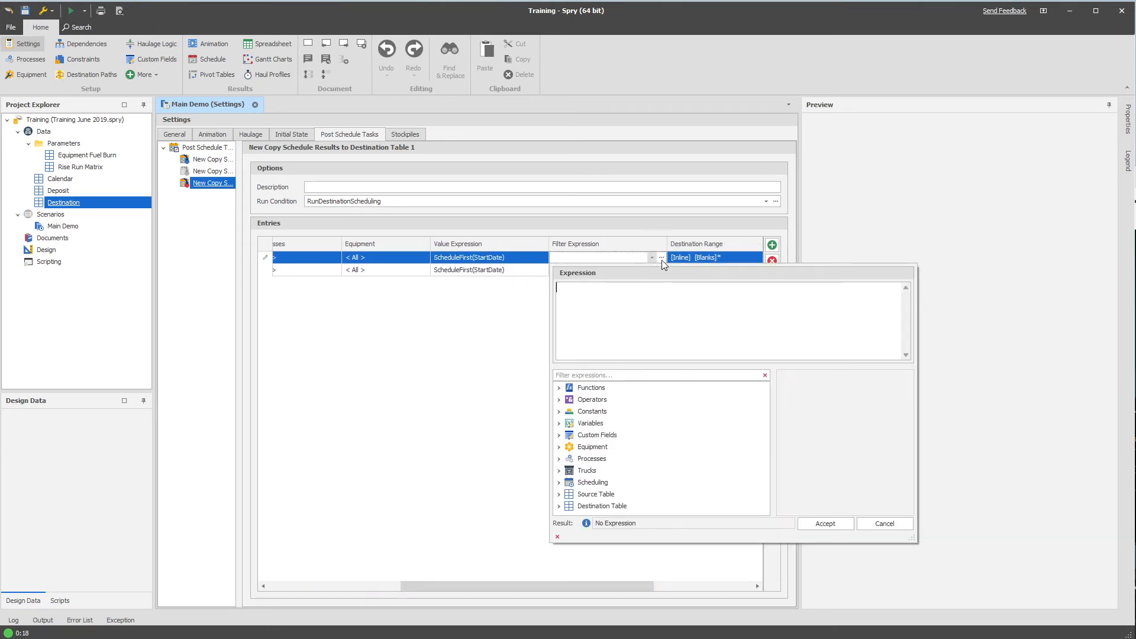
pyautogui.moveTo(638, 331)
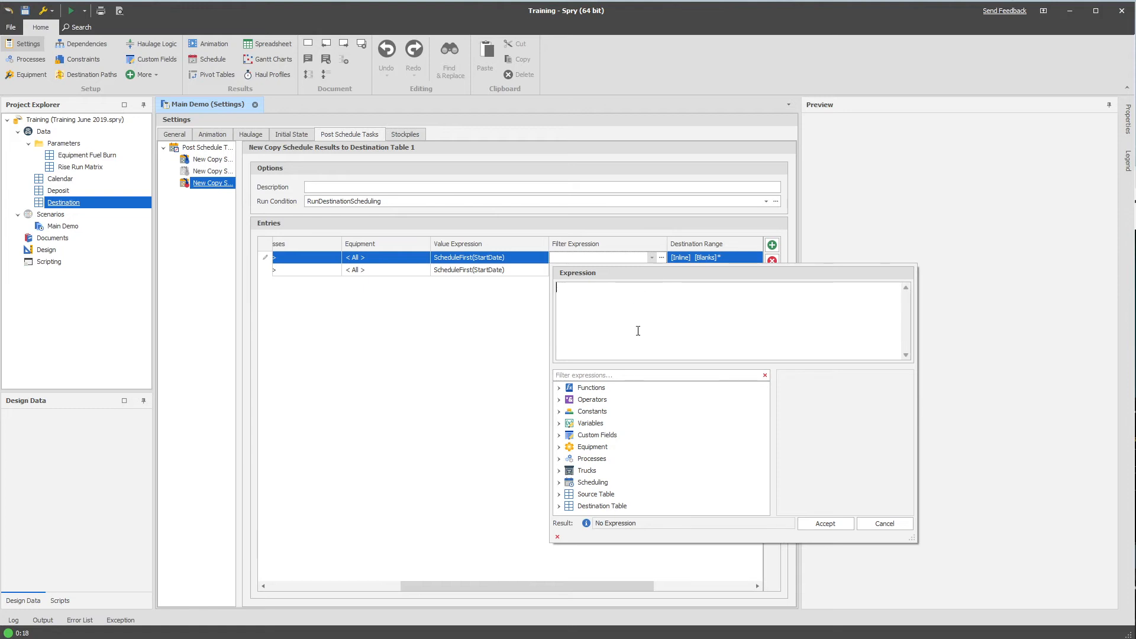
pyautogui.moveTo(560, 451)
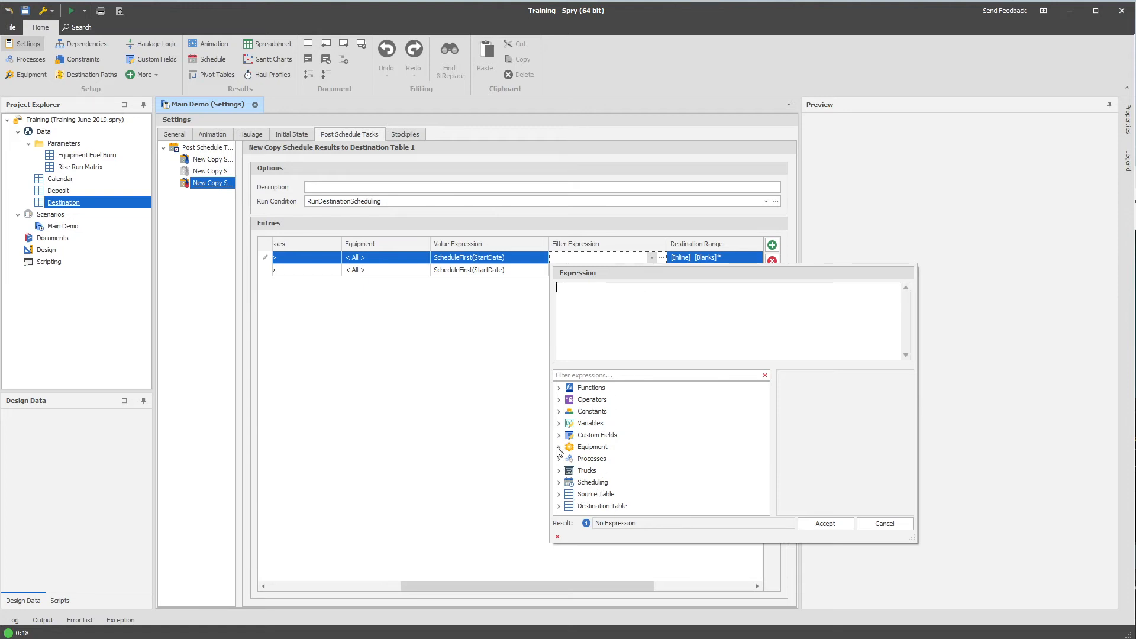
pyautogui.click(558, 482)
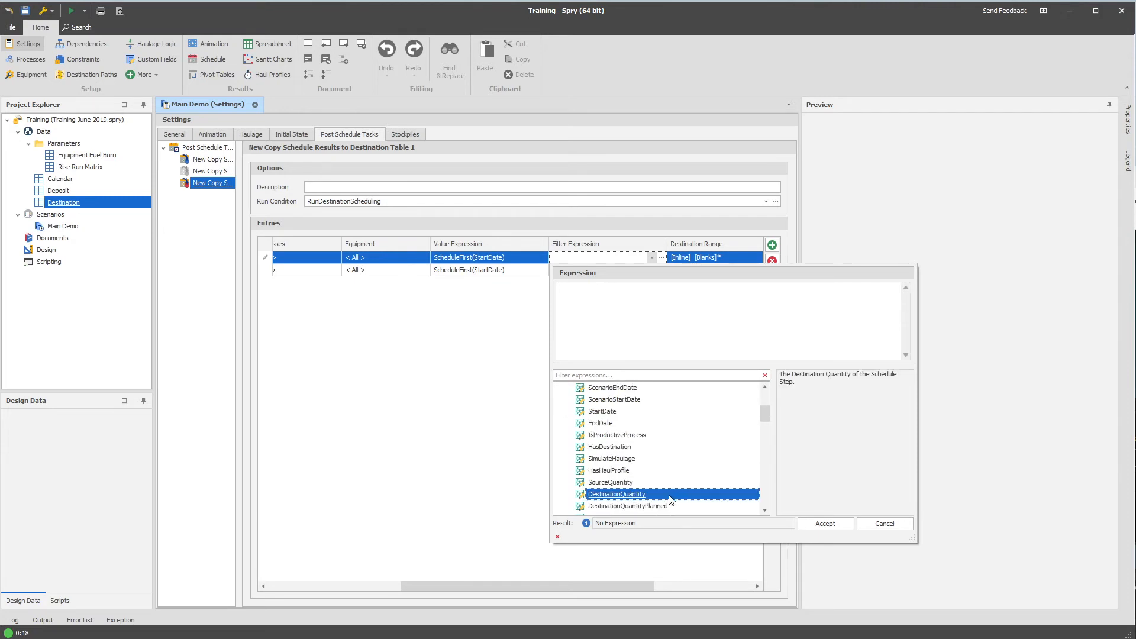
pyautogui.doubleClick(615, 494)
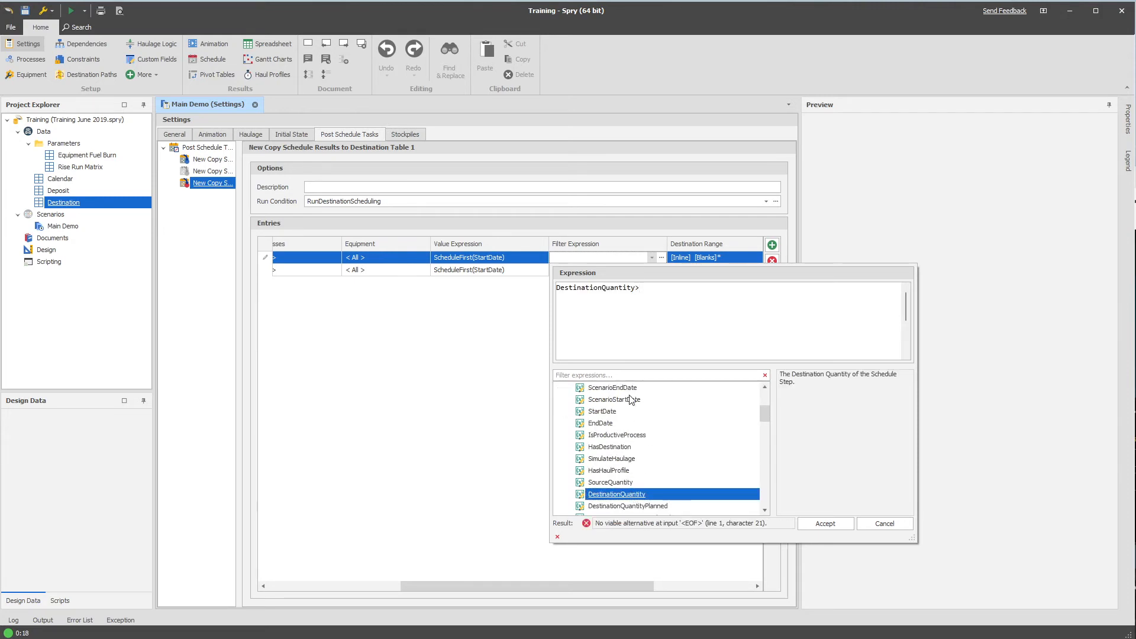
pyautogui.write('0.01')
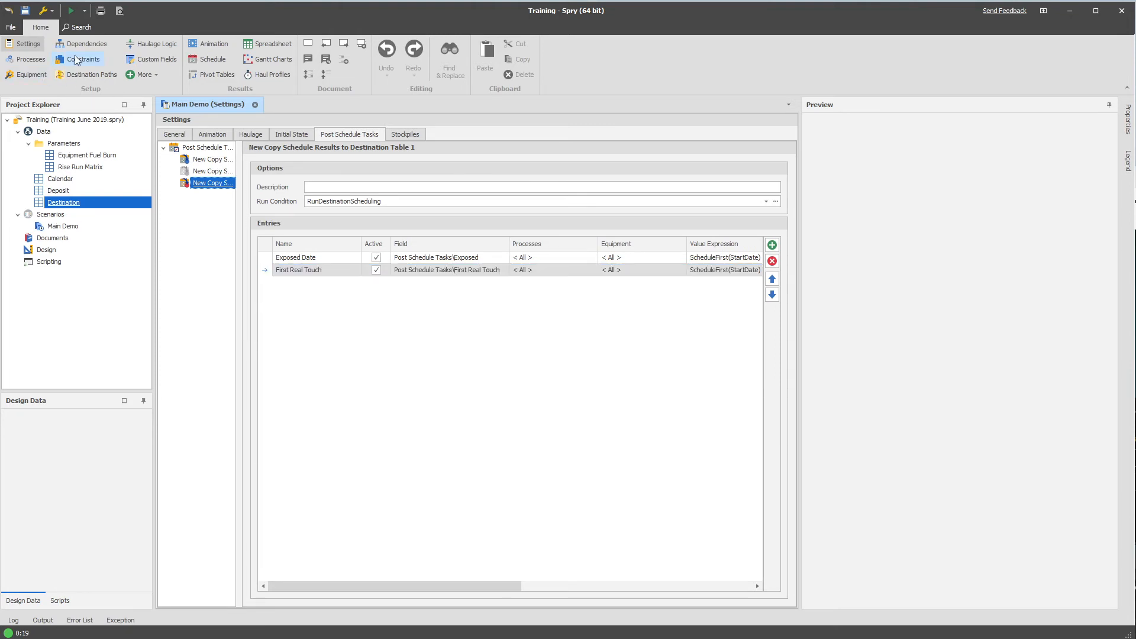
pyautogui.click(91, 74)
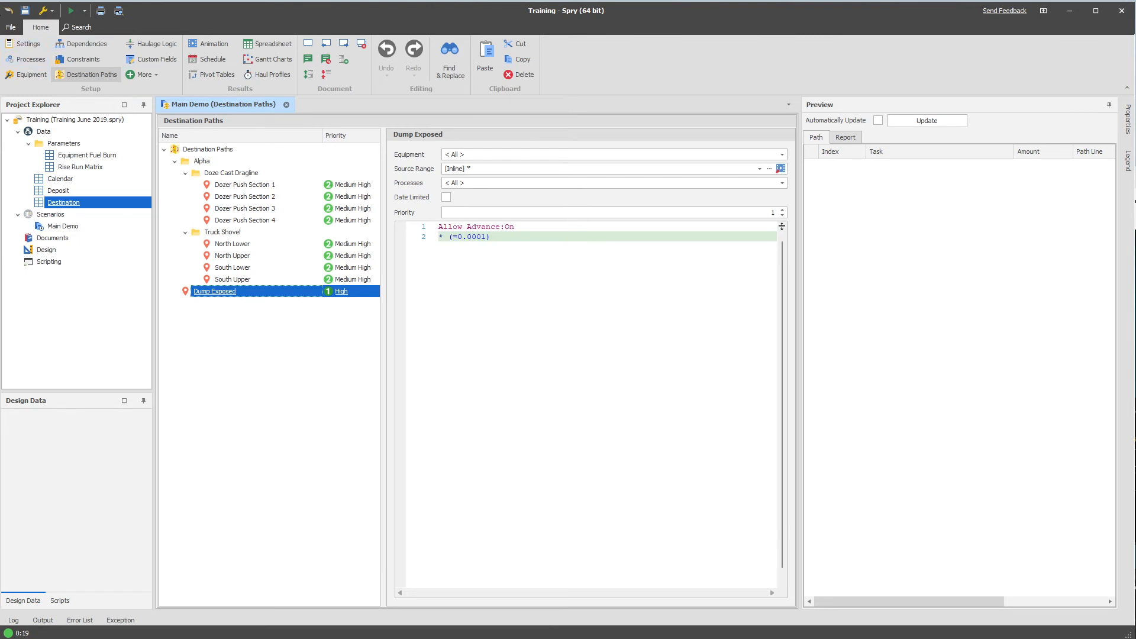
pyautogui.moveTo(73, 46)
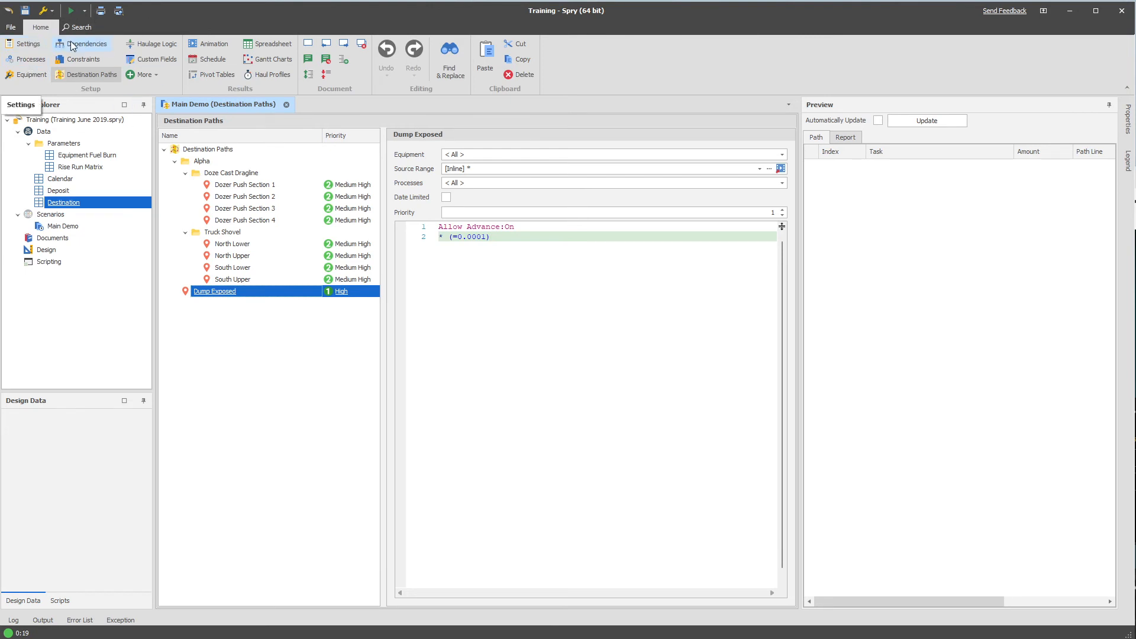
# Step: Run the scenario and bring up the Destination table data
pyautogui.click(86, 44)
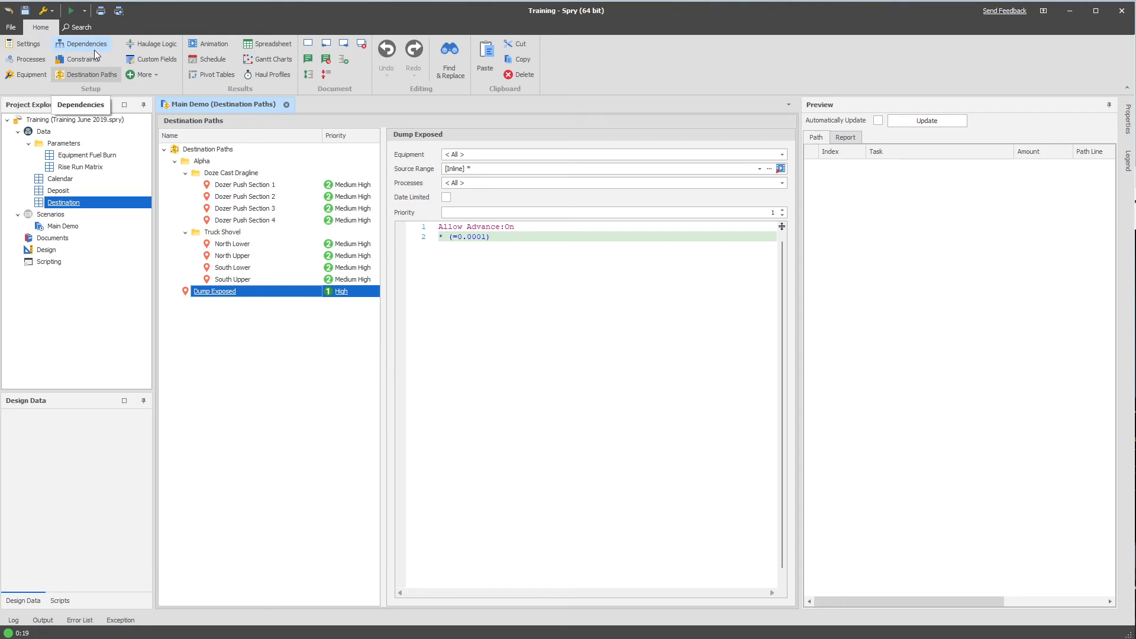
pyautogui.click(27, 44)
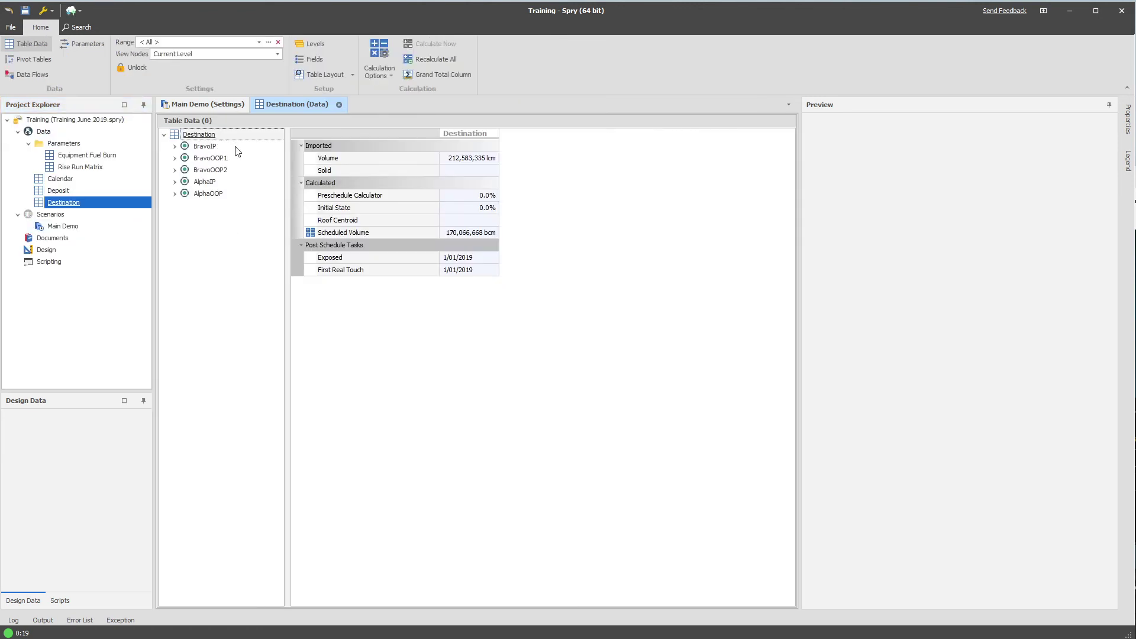
# Step: Expand Destination > AlphaOOP > S1 > B1 to bench 150, then go back to Main Demo settings
pyautogui.click(208, 193)
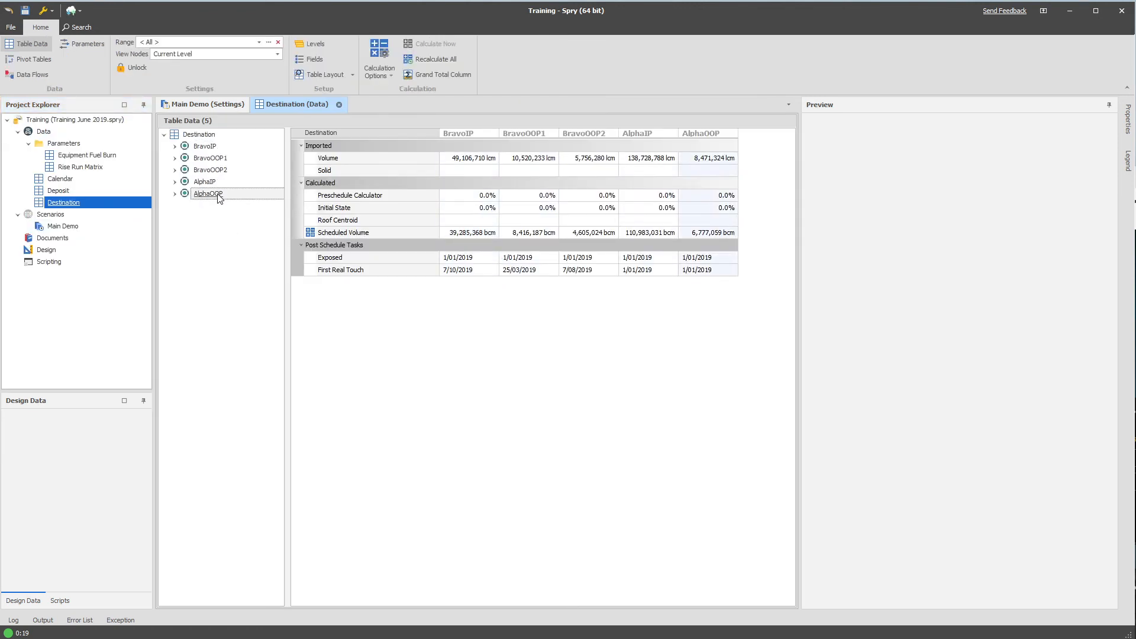
pyautogui.click(175, 193)
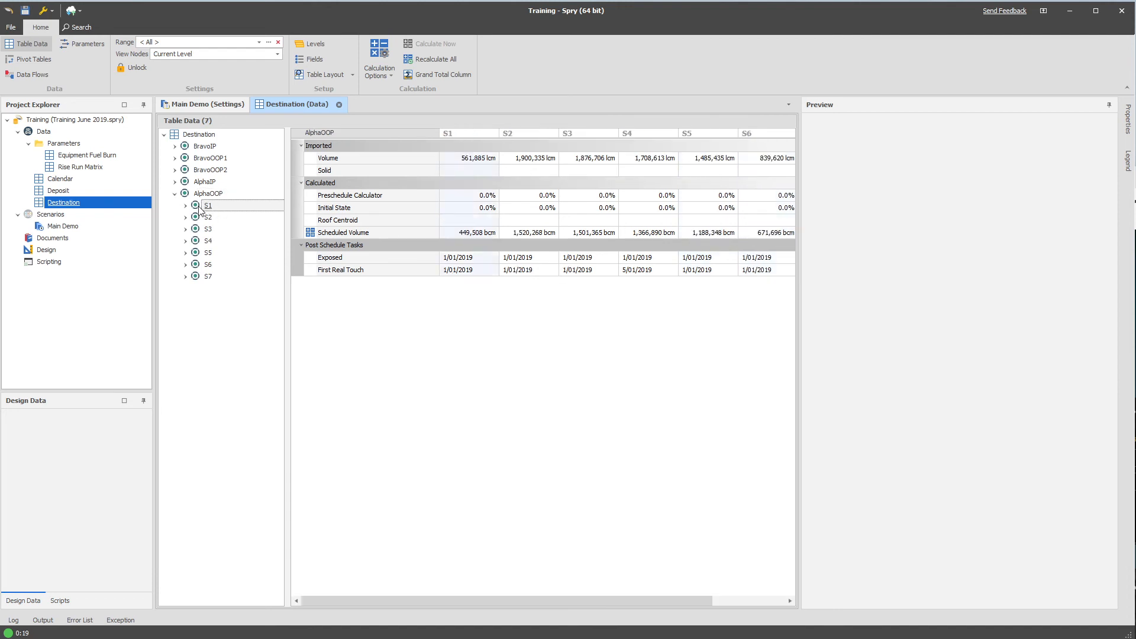
pyautogui.click(186, 205)
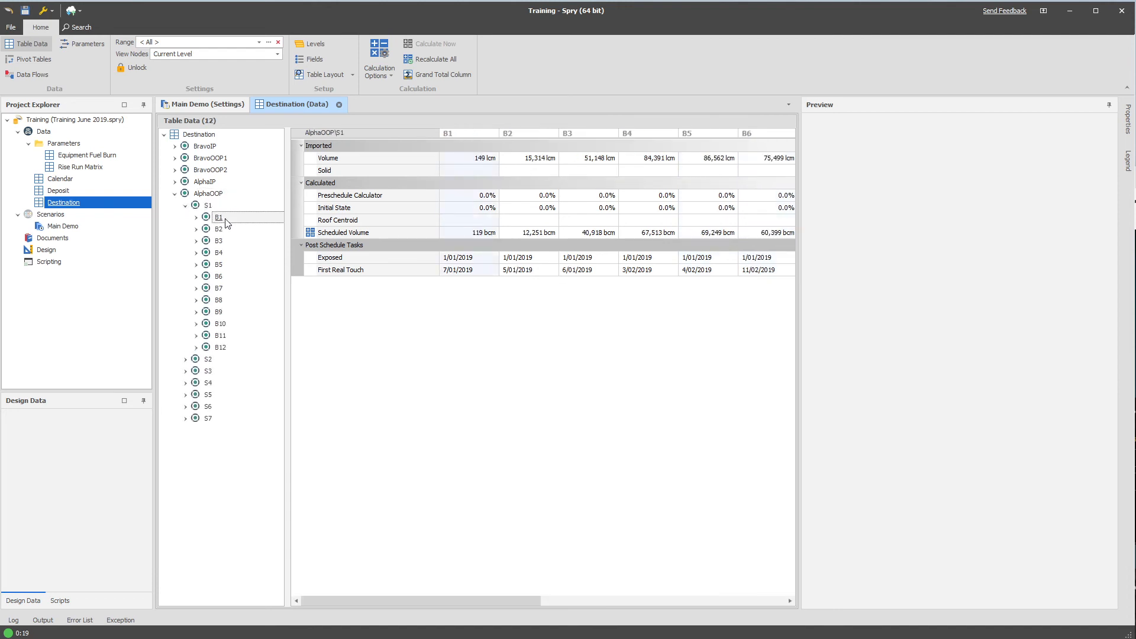
pyautogui.click(196, 218)
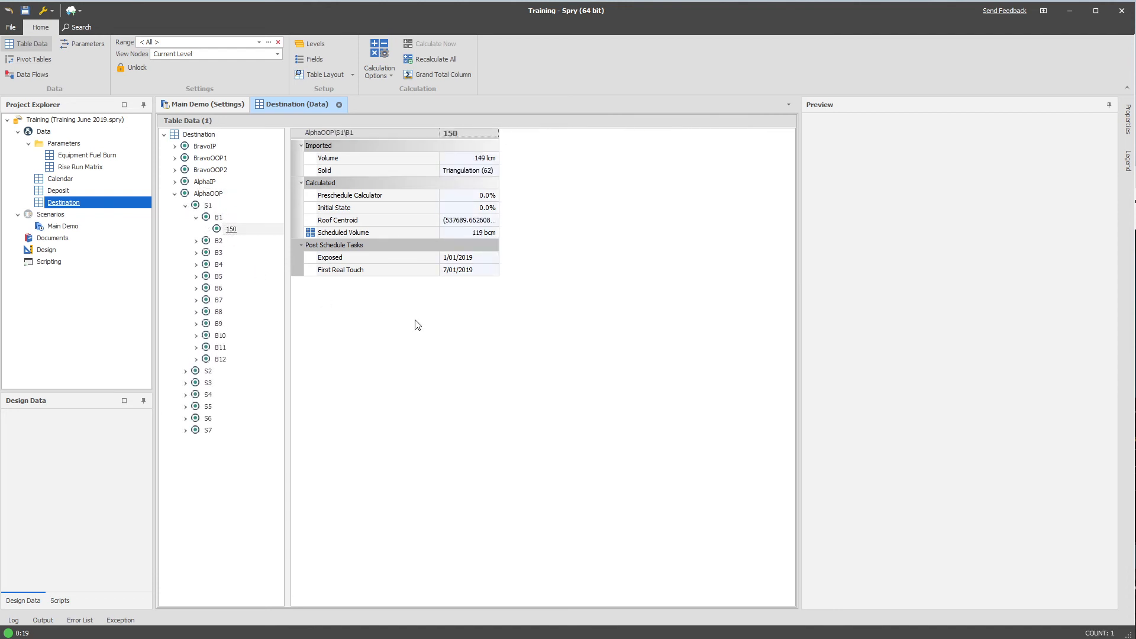
pyautogui.click(464, 256)
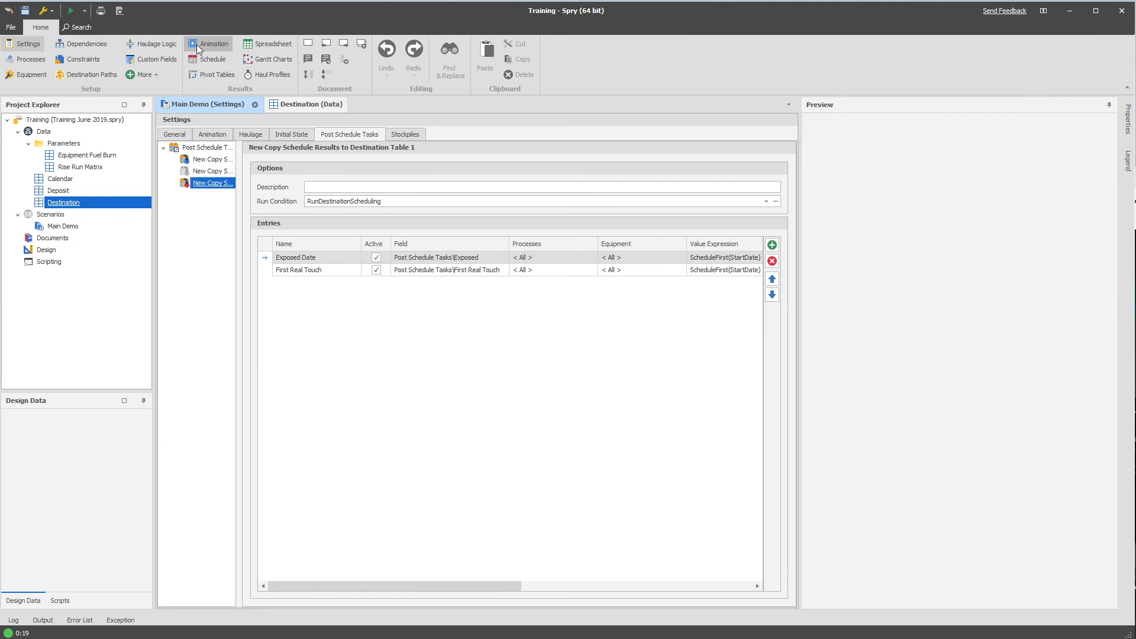
# Step: View the scenario animation and toggle Hide Solids off and back on
pyautogui.click(303, 104)
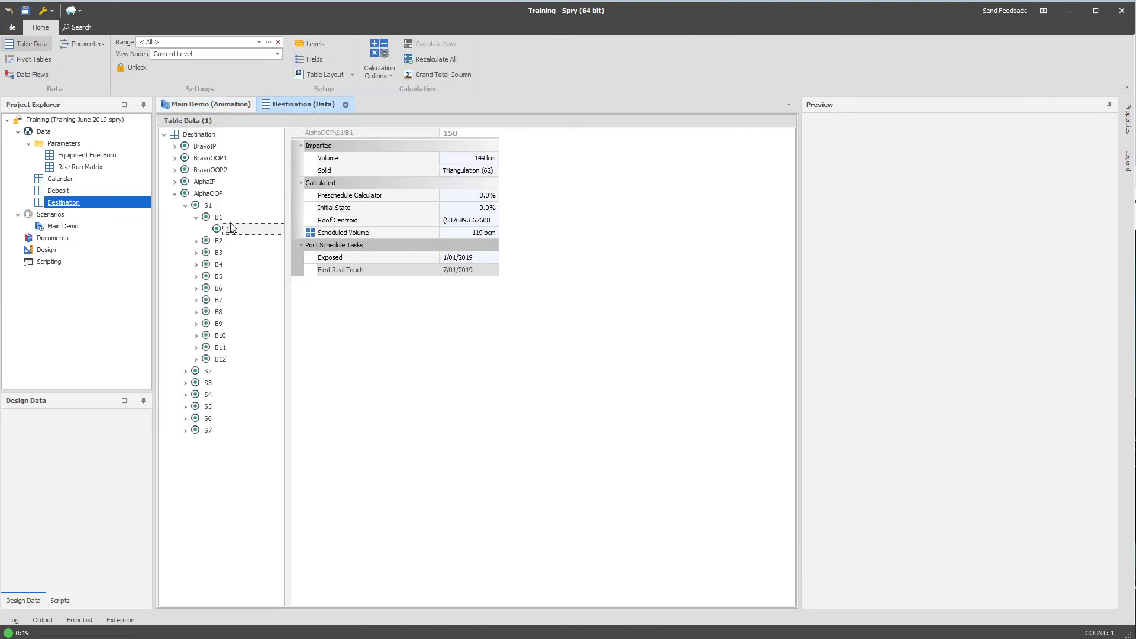
pyautogui.click(211, 104)
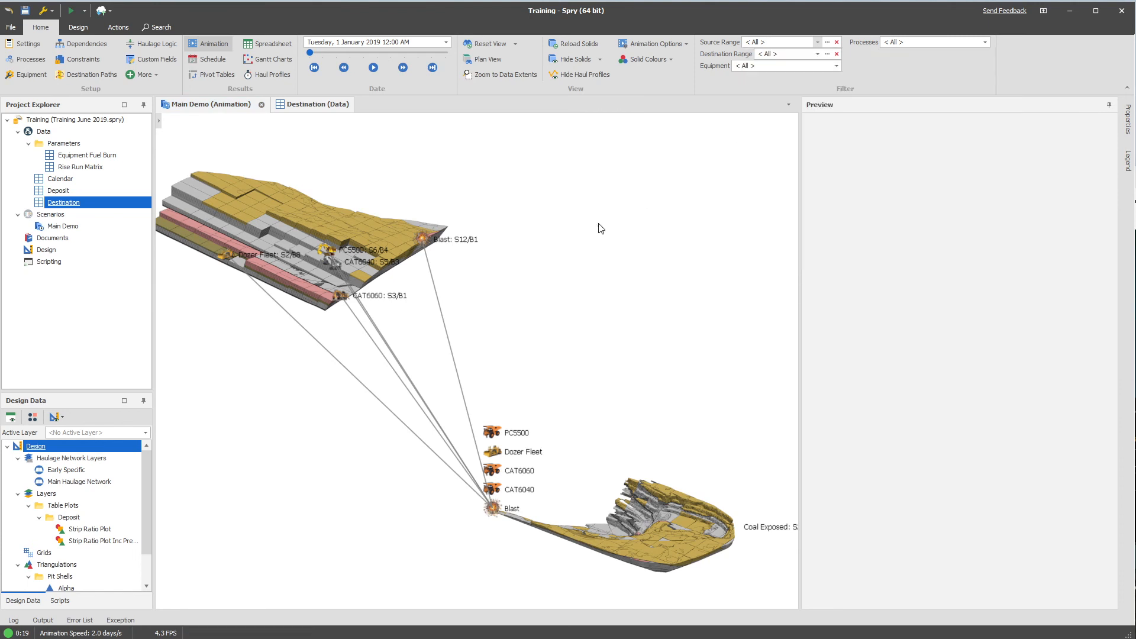
pyautogui.click(572, 59)
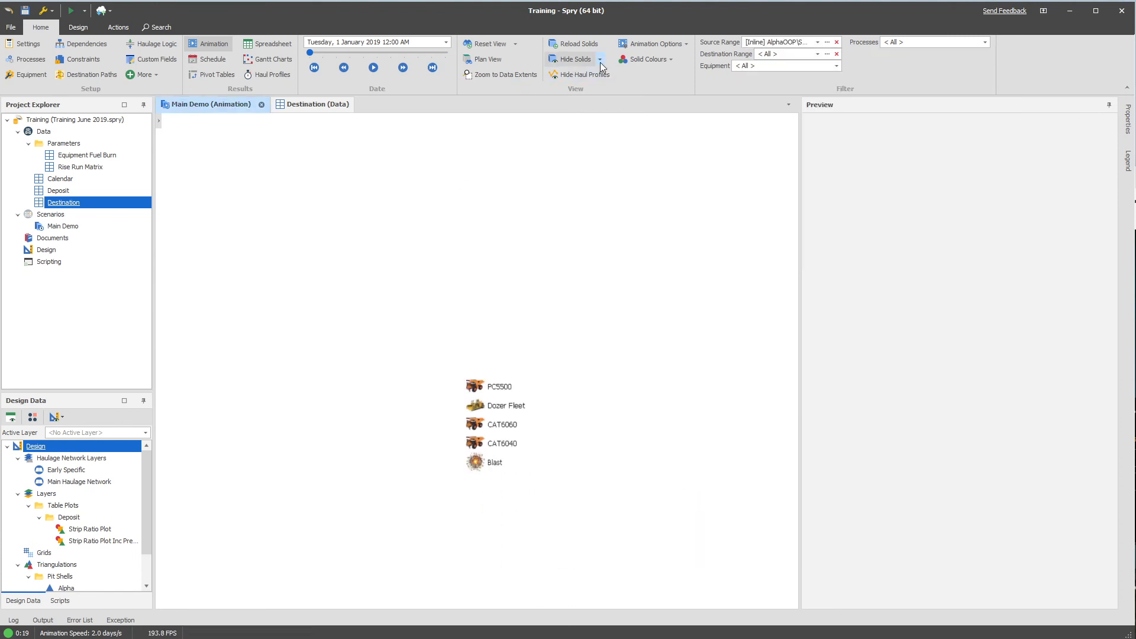
pyautogui.click(572, 60)
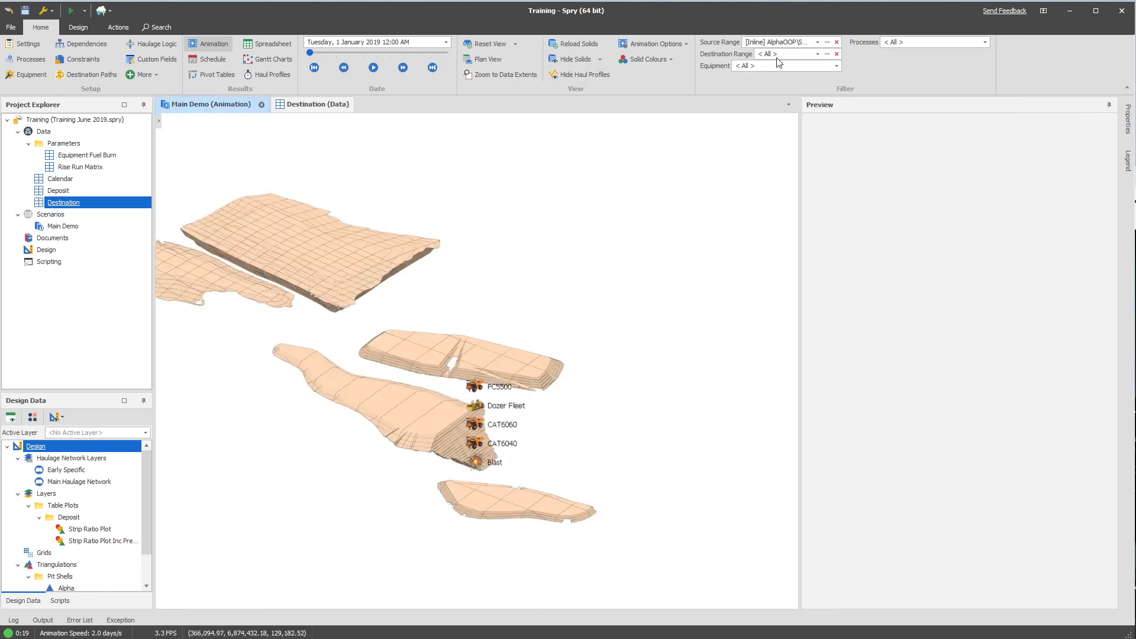
# Step: Adjust the Destination Range filter, step the animation forward to 3 January, and return to Destination data
pyautogui.click(837, 42)
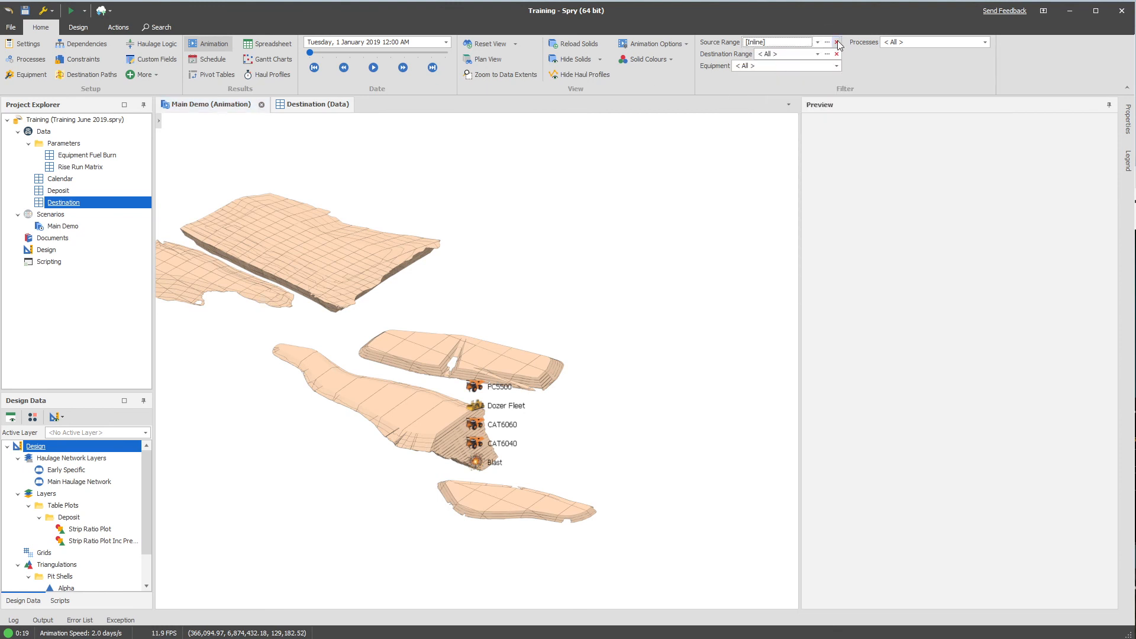
pyautogui.click(837, 43)
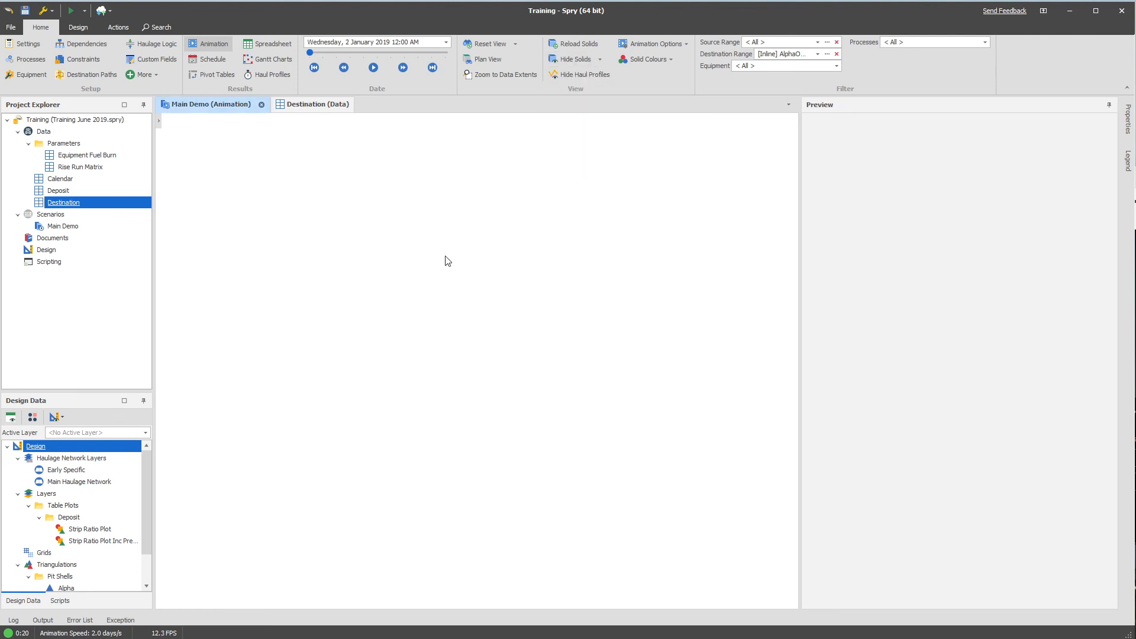
pyautogui.click(372, 67)
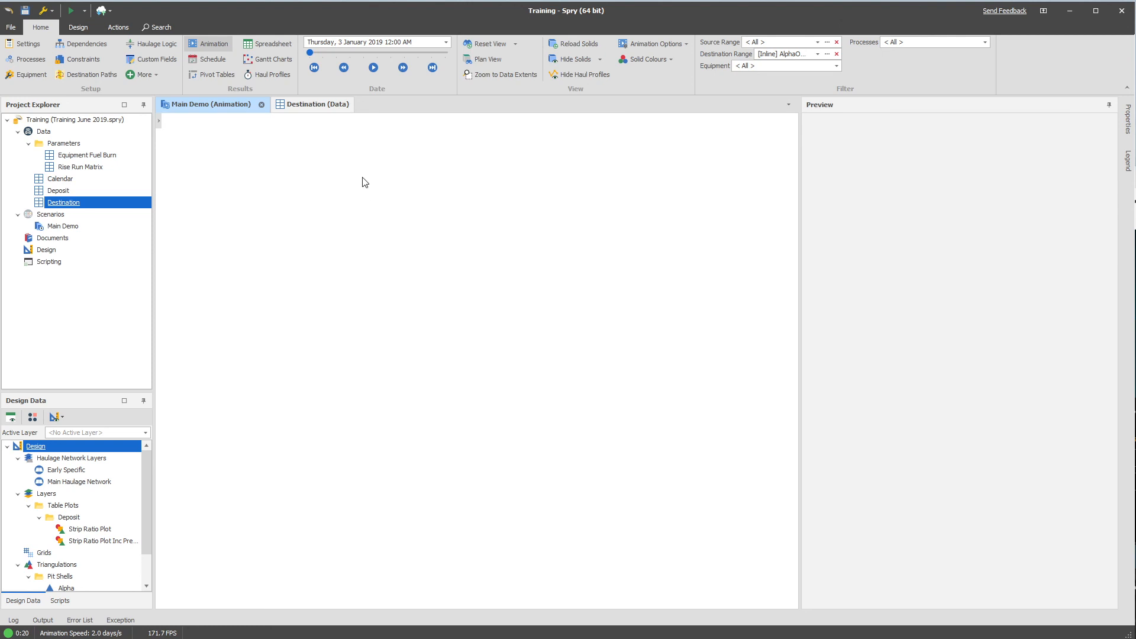
pyautogui.click(301, 104)
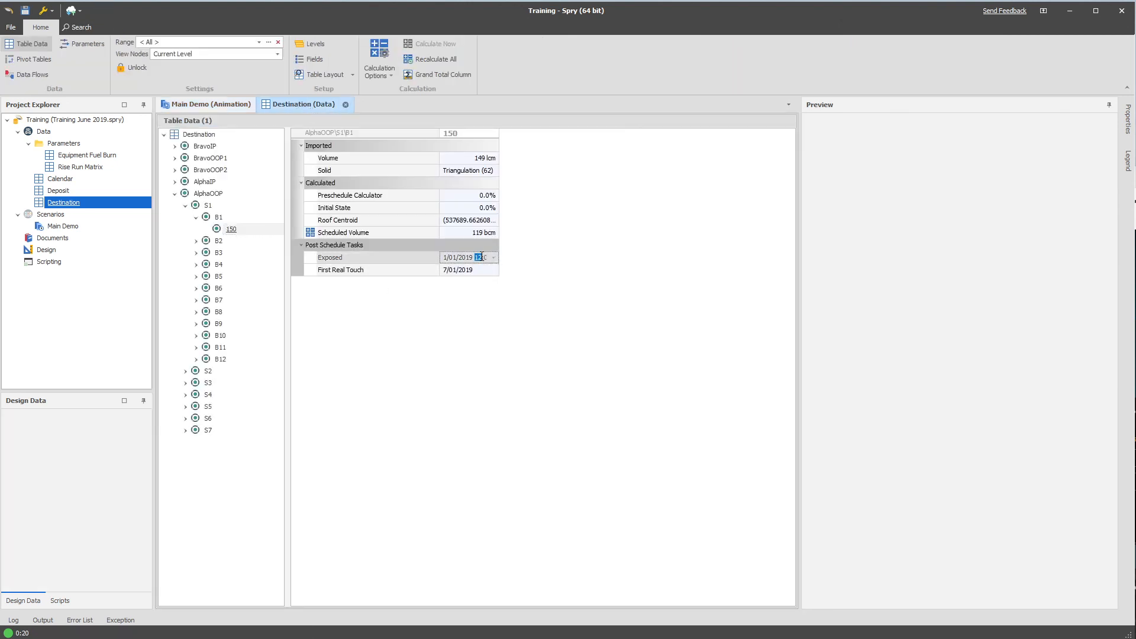
# Step: Inspect bench 150's First Real Touch date and expand S1 > B2 to compare benches 140 and 150
pyautogui.click(468, 270)
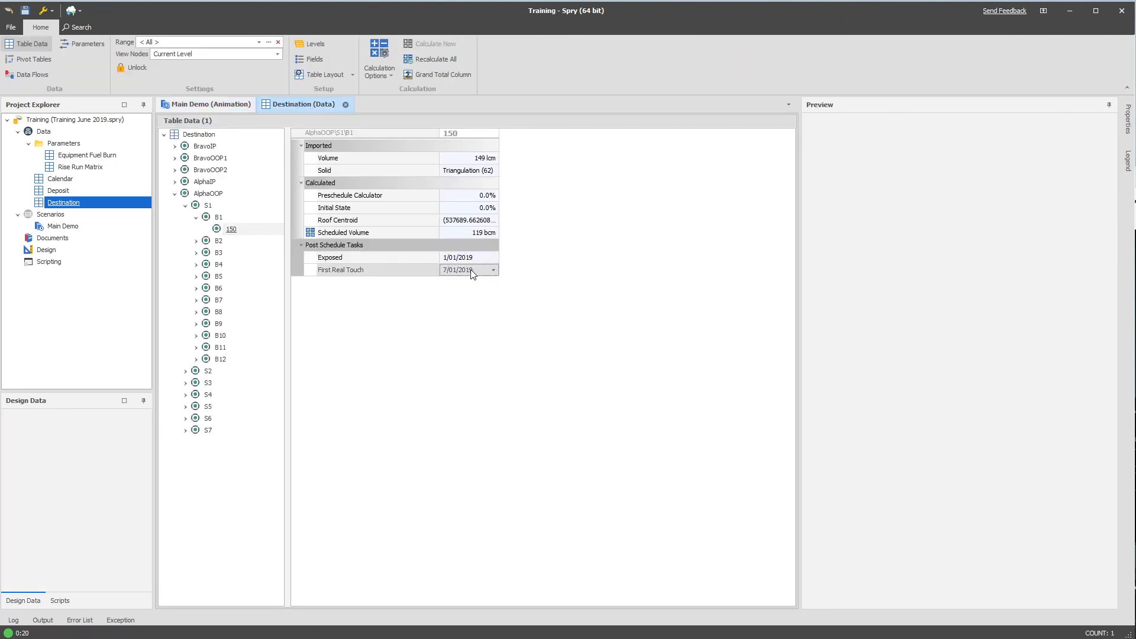
pyautogui.moveTo(461, 306)
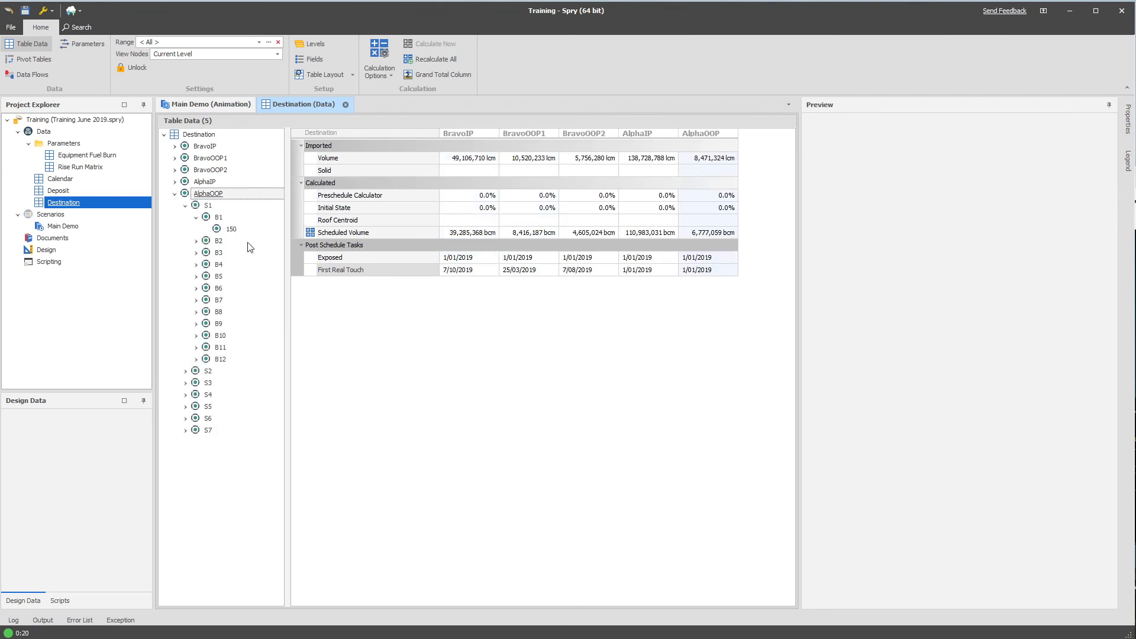
pyautogui.click(195, 240)
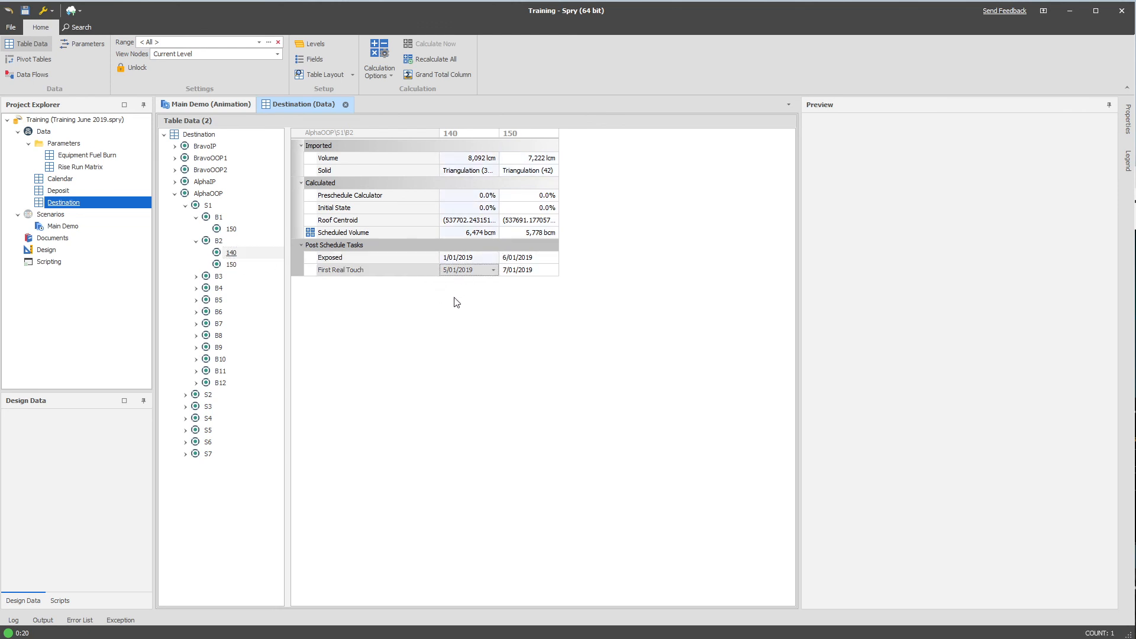
pyautogui.moveTo(356, 367)
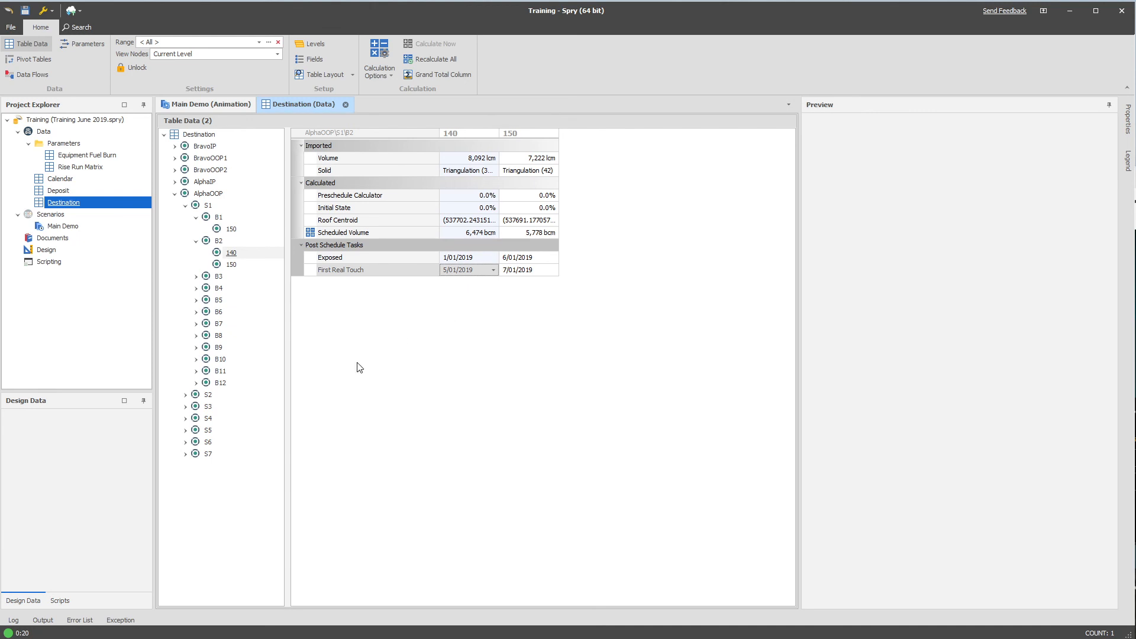
pyautogui.moveTo(271, 473)
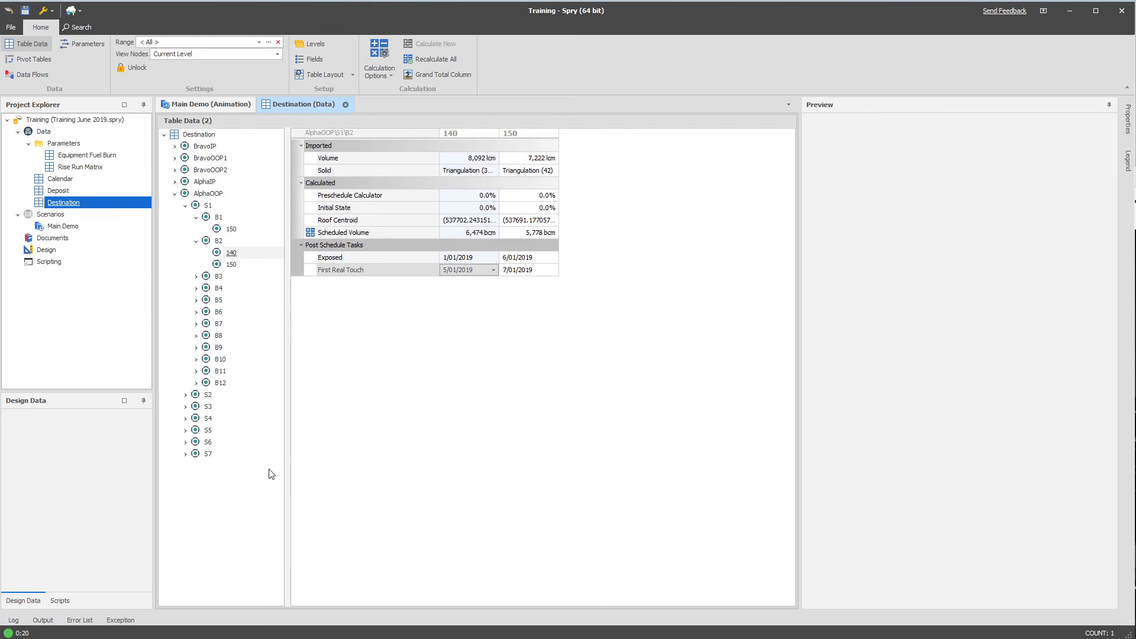